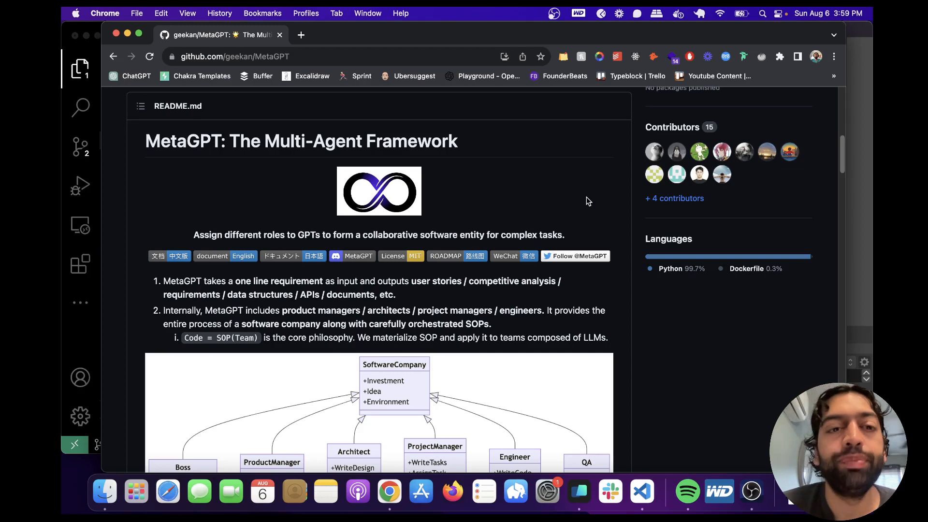
# Scroll through the current view, then bring the Warp terminal in the metagpt folder forward
pyautogui.scroll(3)
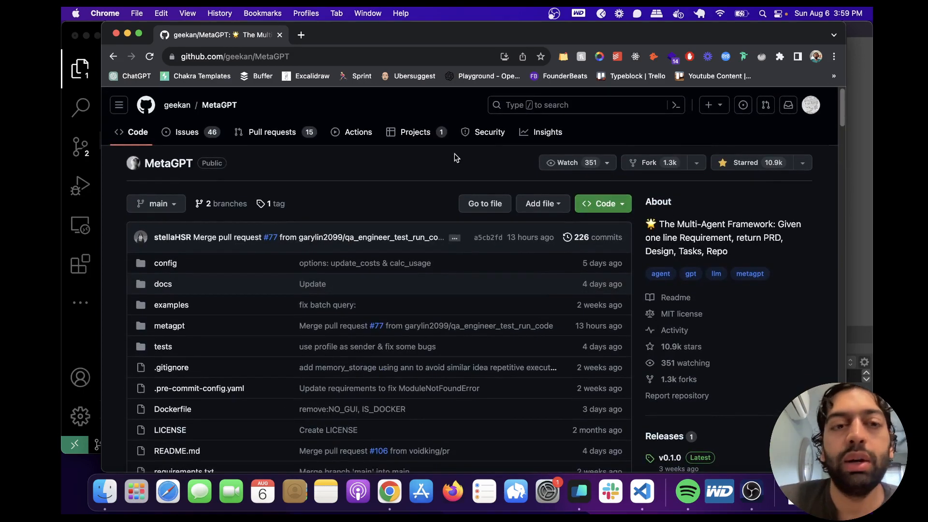
pyautogui.moveTo(300, 189)
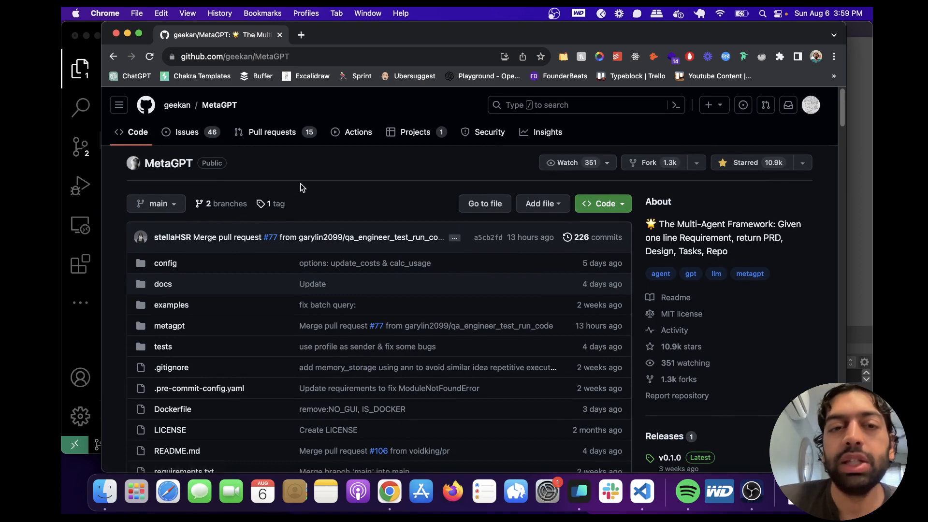
pyautogui.moveTo(315, 190)
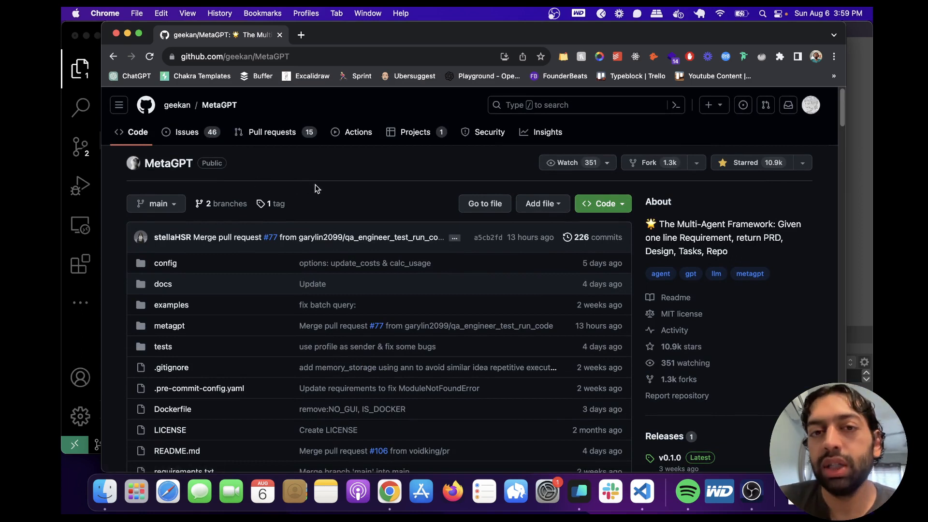
pyautogui.moveTo(374, 219)
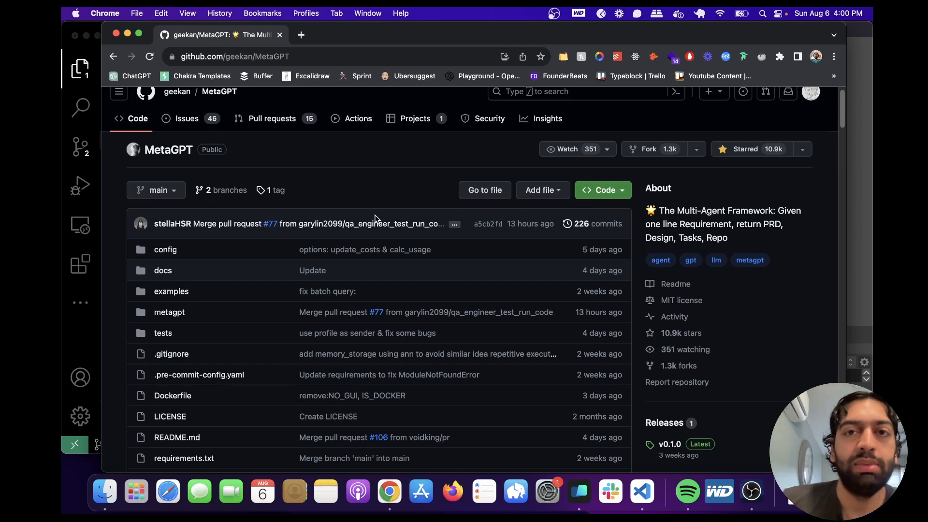
pyautogui.scroll(3)
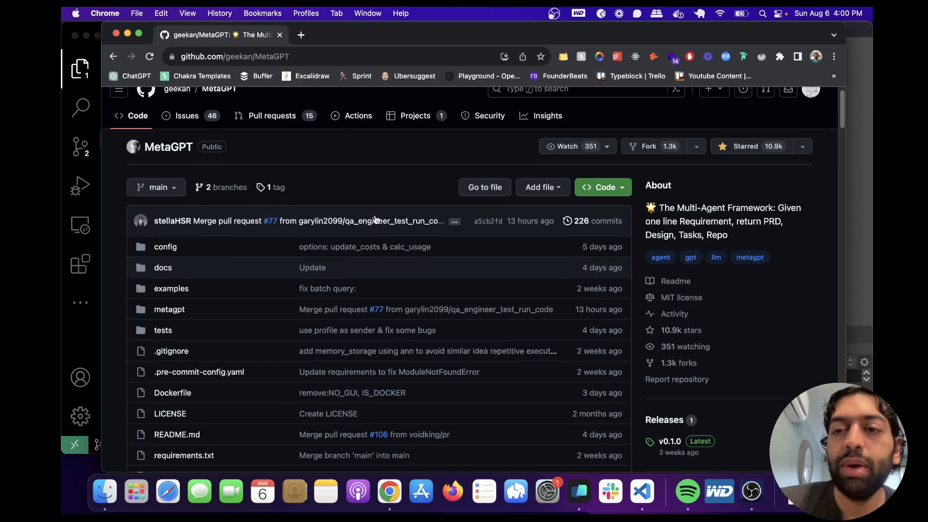
pyautogui.scroll(-3)
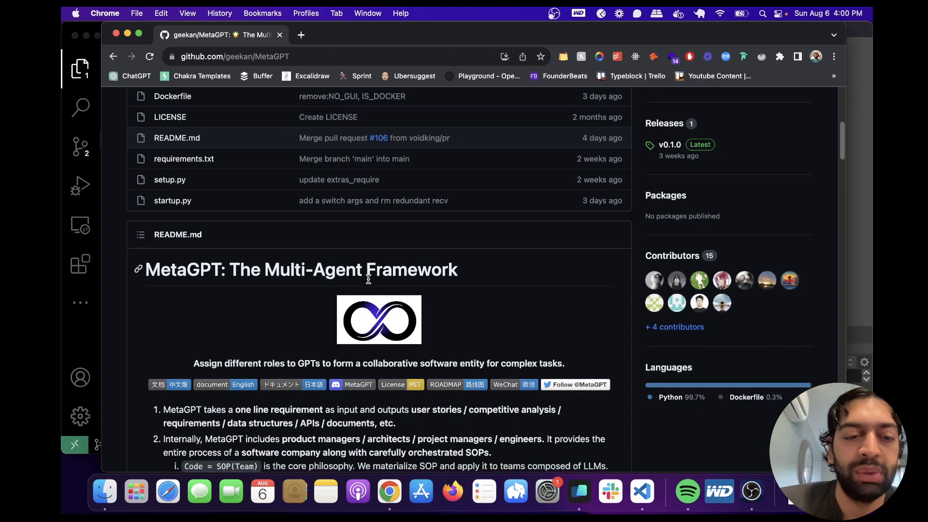
pyautogui.scroll(-3)
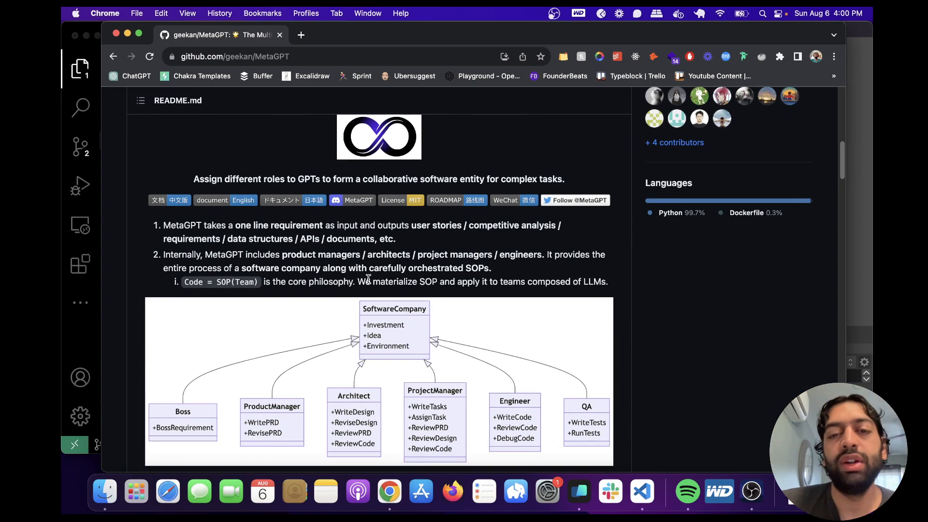
pyautogui.scroll(-3)
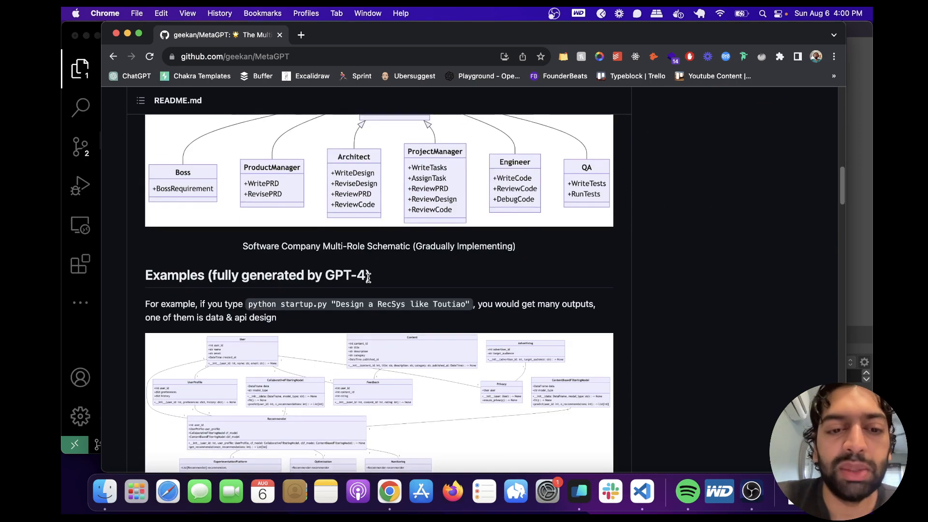
pyautogui.scroll(-3)
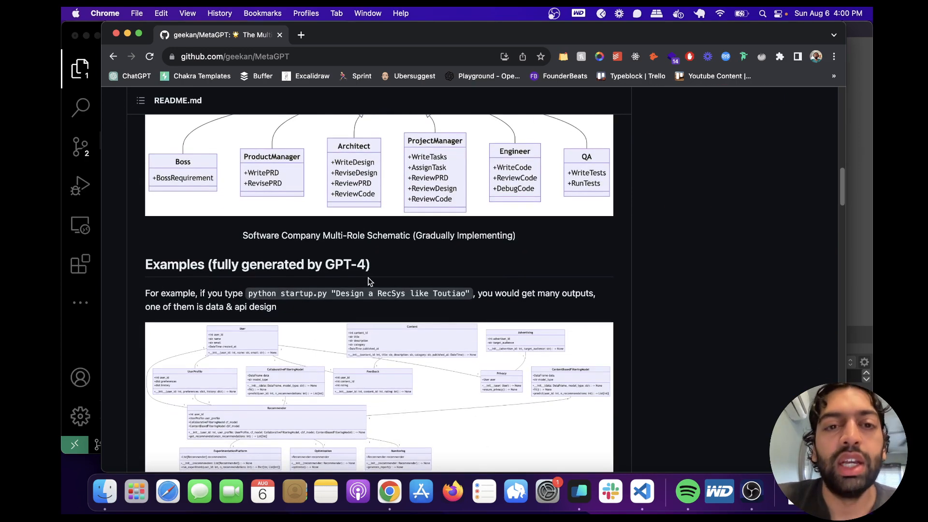
pyautogui.scroll(3)
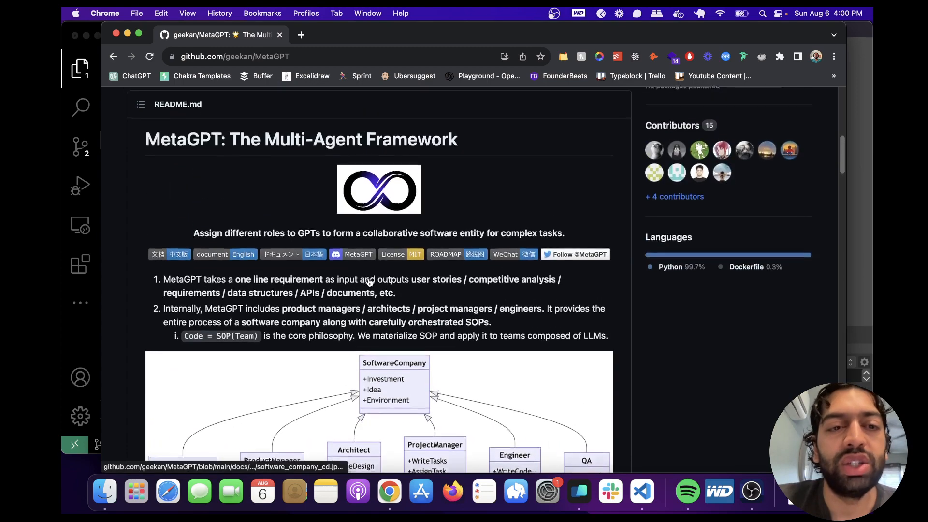
pyautogui.scroll(-3)
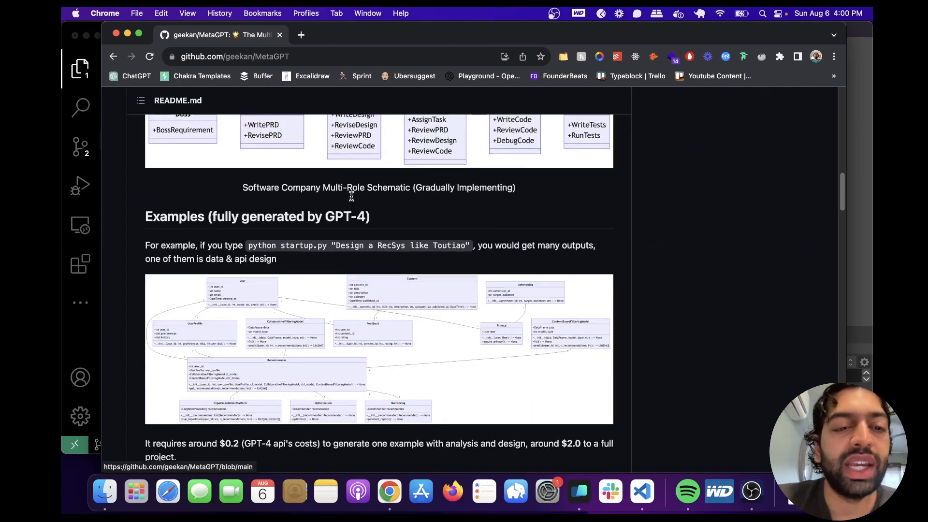
pyautogui.scroll(-3)
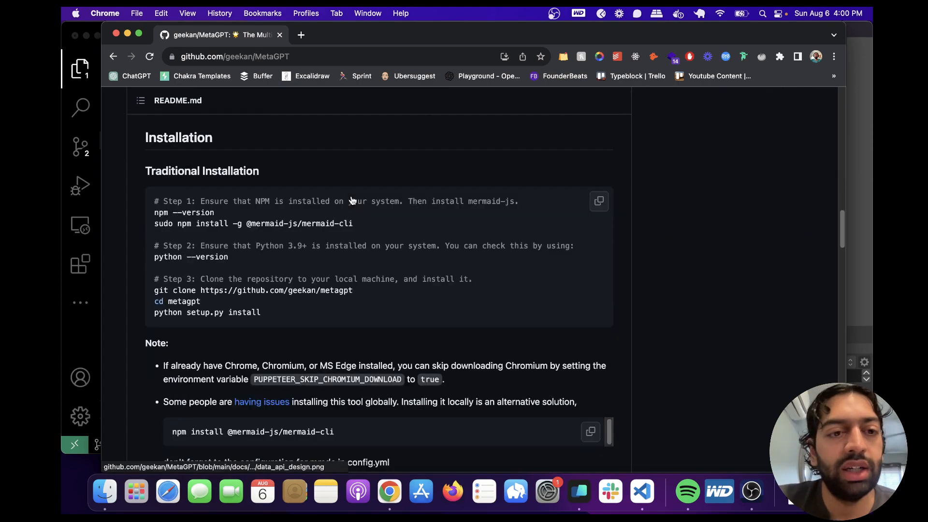
pyautogui.scroll(3)
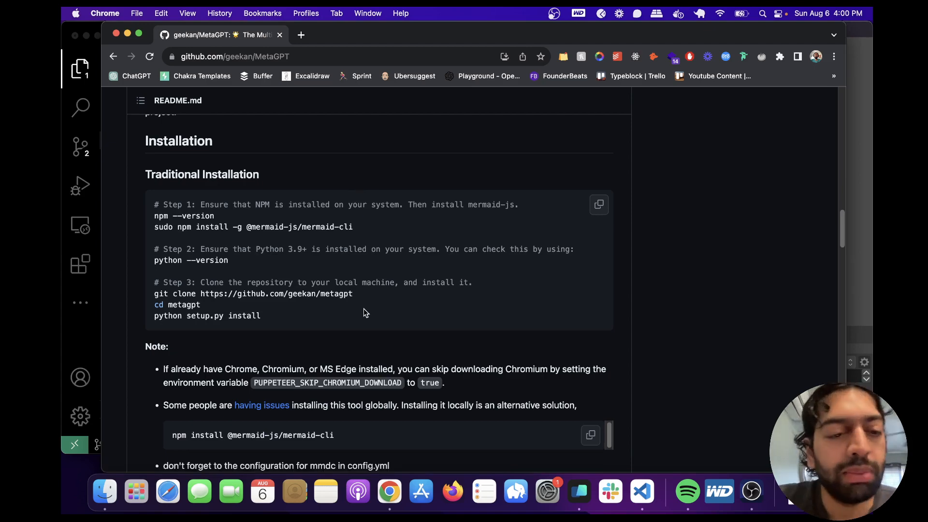
pyautogui.moveTo(483, 335)
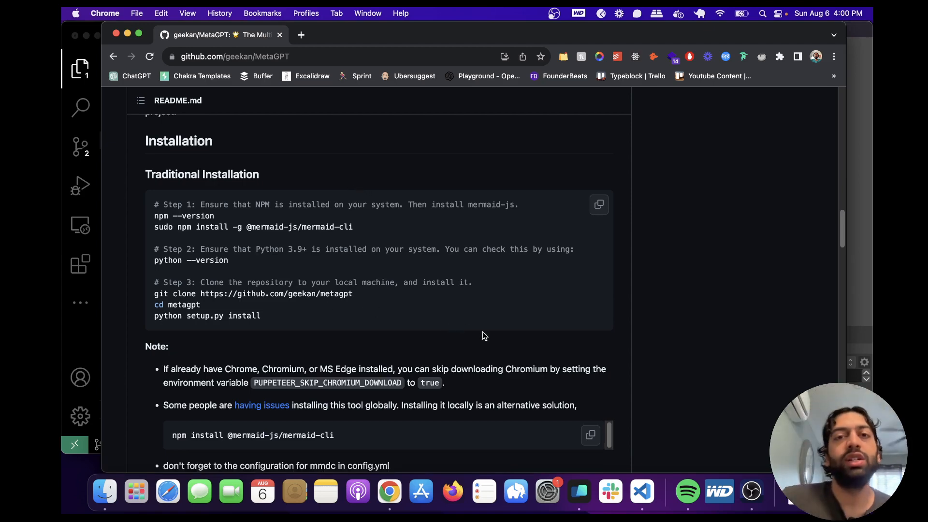
pyautogui.click(578, 491)
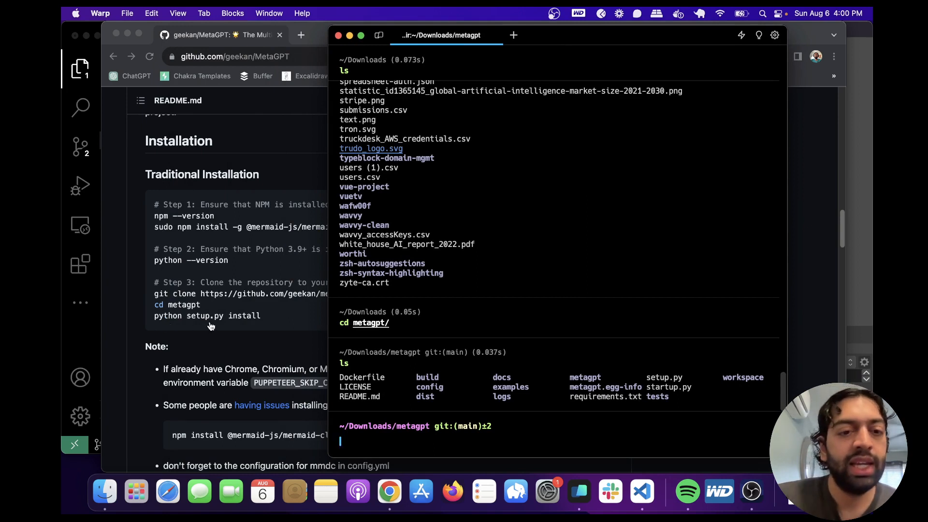
pyautogui.moveTo(246, 323)
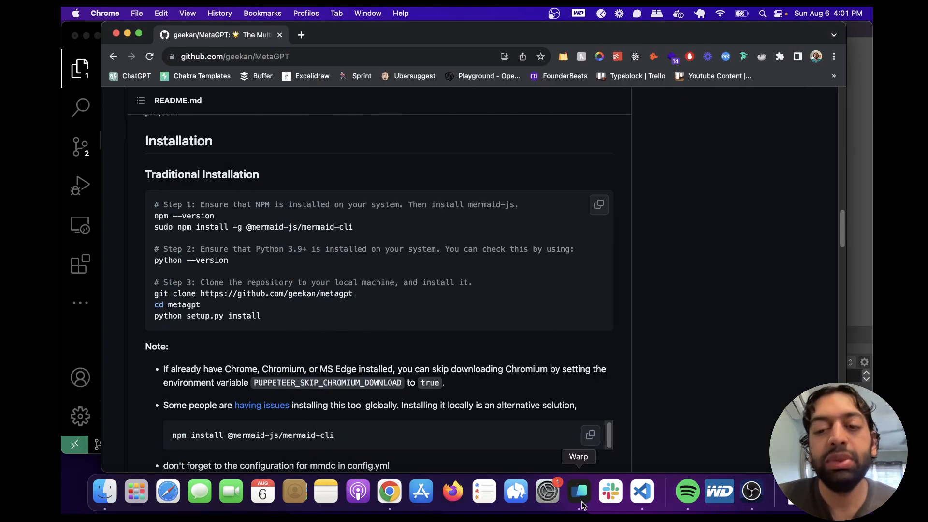
# In VS Code open config/config.yaml and review the empty OpenAI API key and search-key sections
pyautogui.click(641, 490)
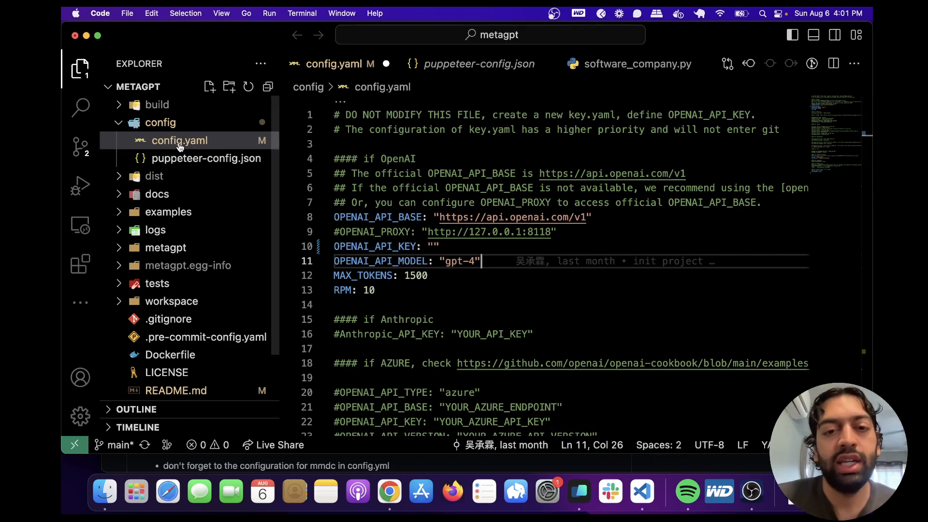
pyautogui.click(433, 246)
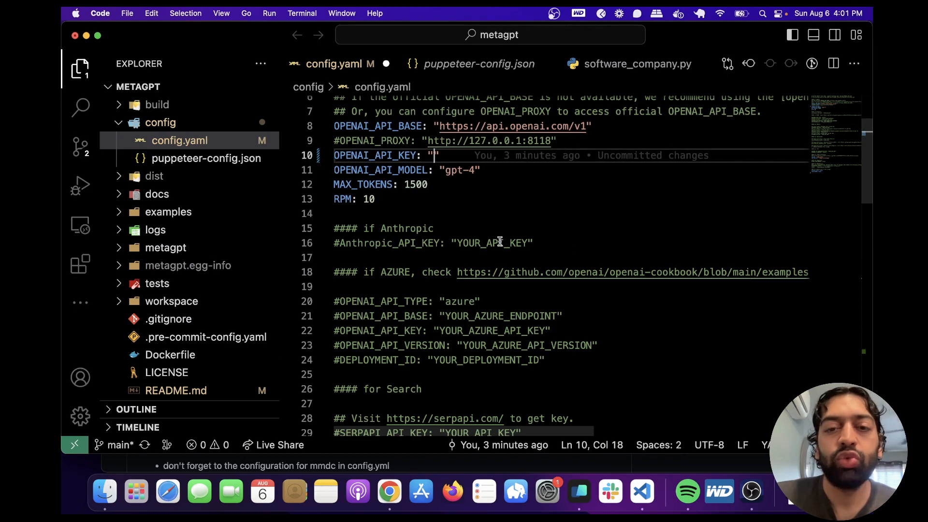
pyautogui.scroll(-3)
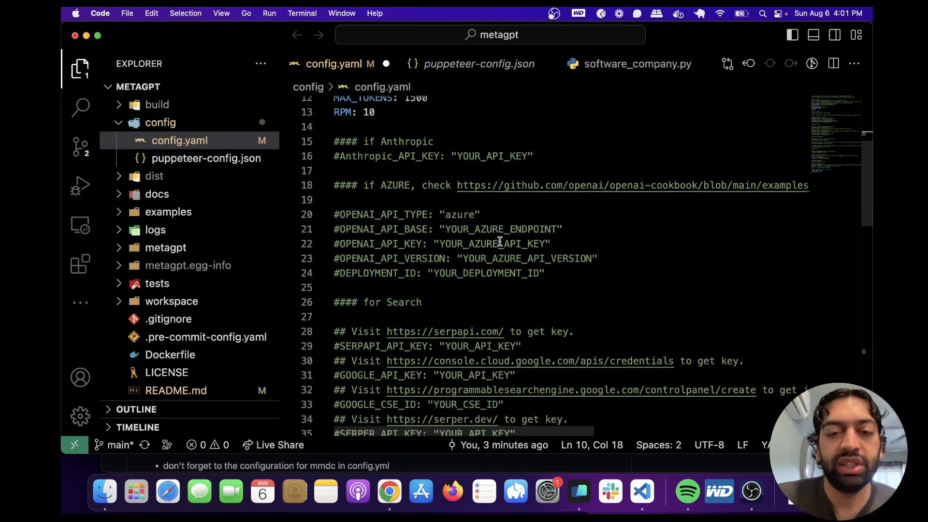
pyautogui.scroll(-3)
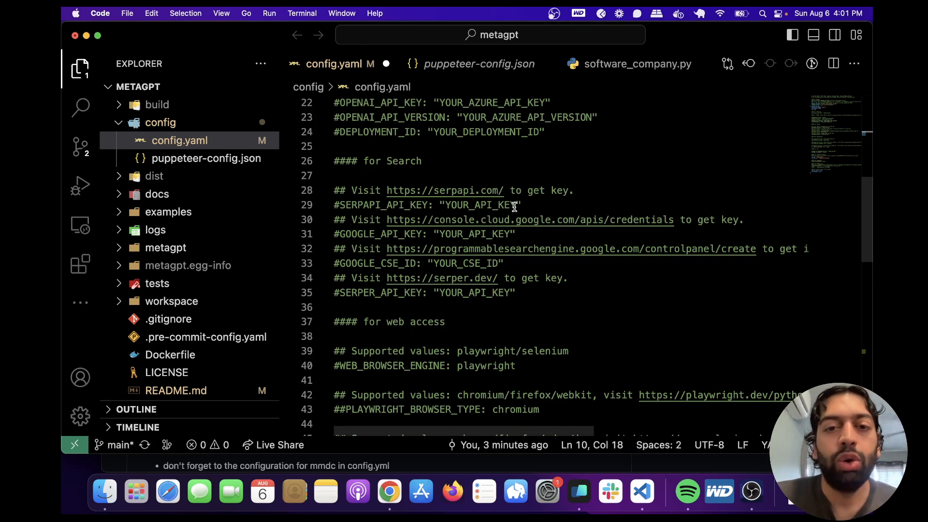
pyautogui.moveTo(532, 283)
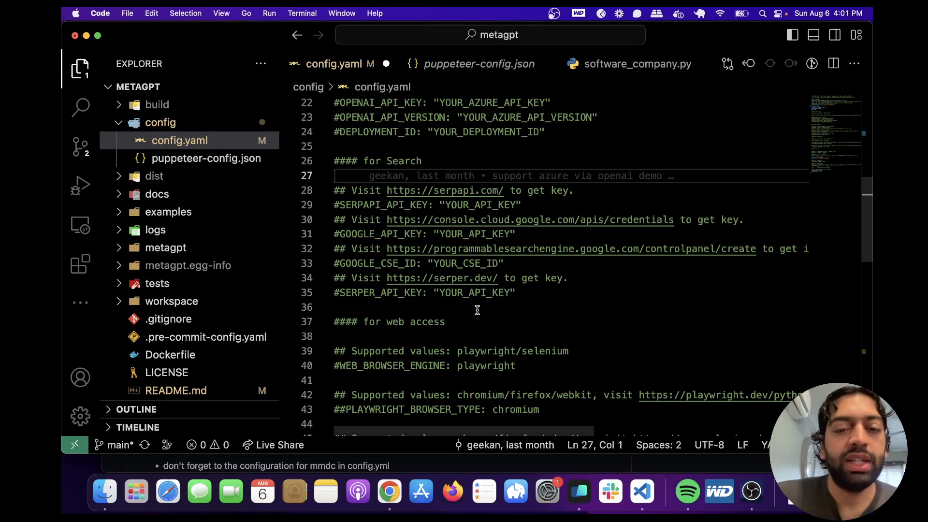
pyautogui.moveTo(577, 490)
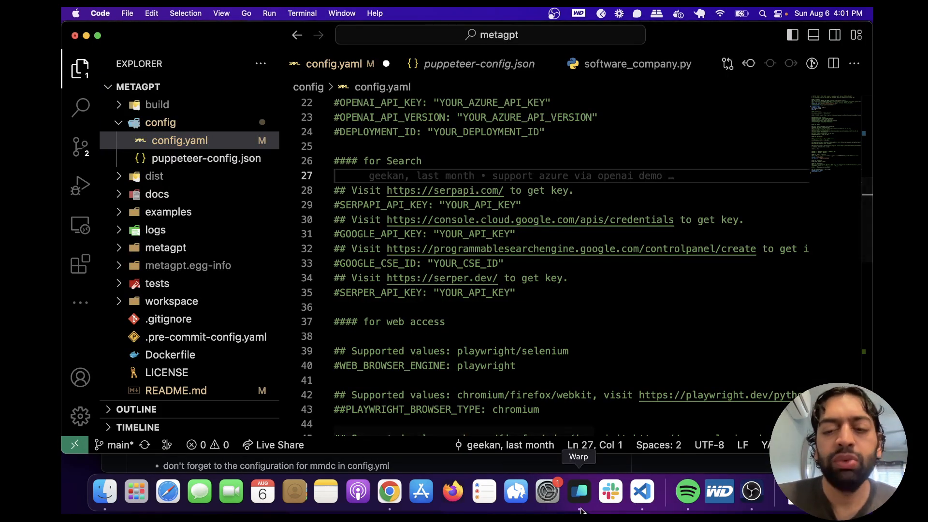
# Back in Chrome's MetaGPT README, select the snake-game python startup.py command under the startup tutorial
pyautogui.click(578, 490)
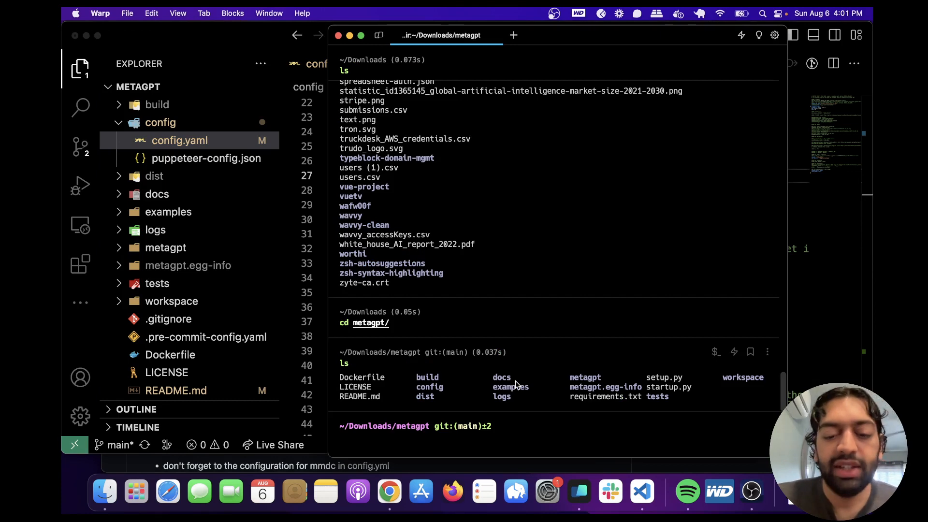
pyautogui.moveTo(389, 491)
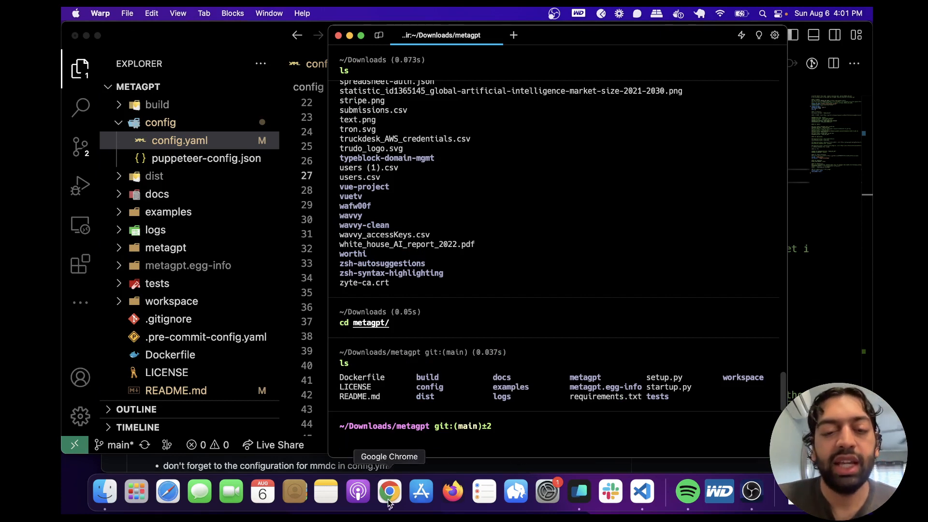
pyautogui.click(388, 491)
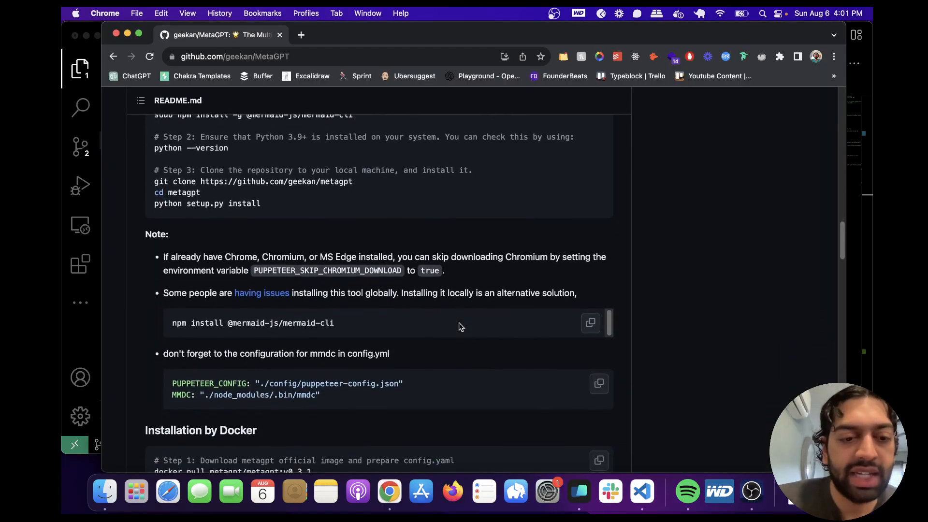
pyautogui.scroll(-3)
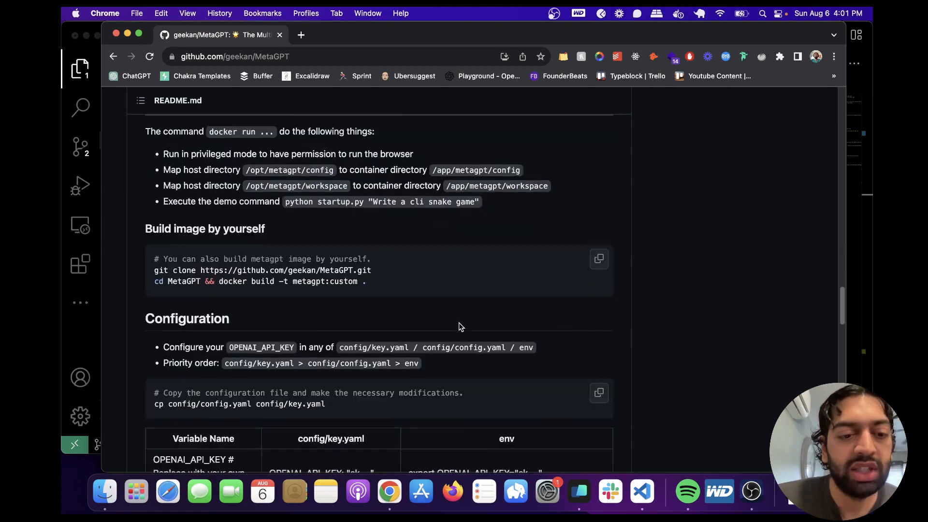
pyautogui.scroll(-3)
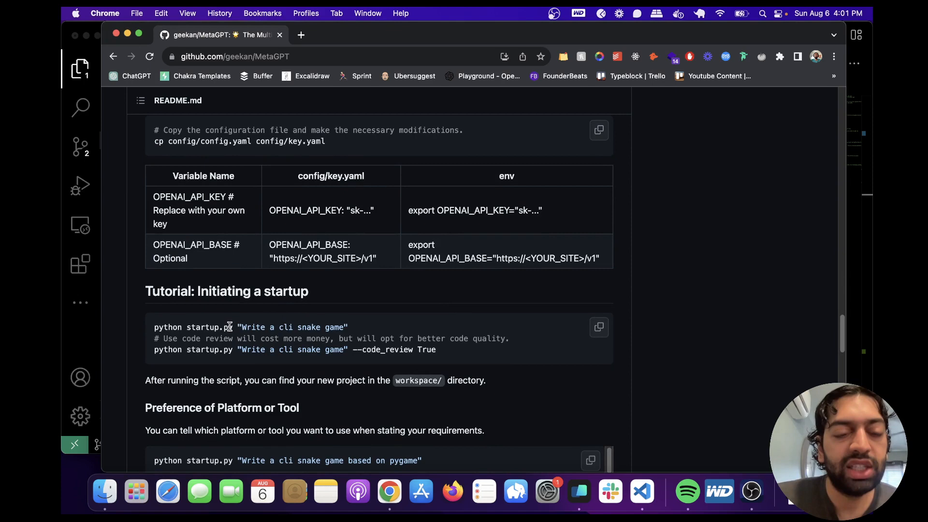
pyautogui.tripleClick(249, 327)
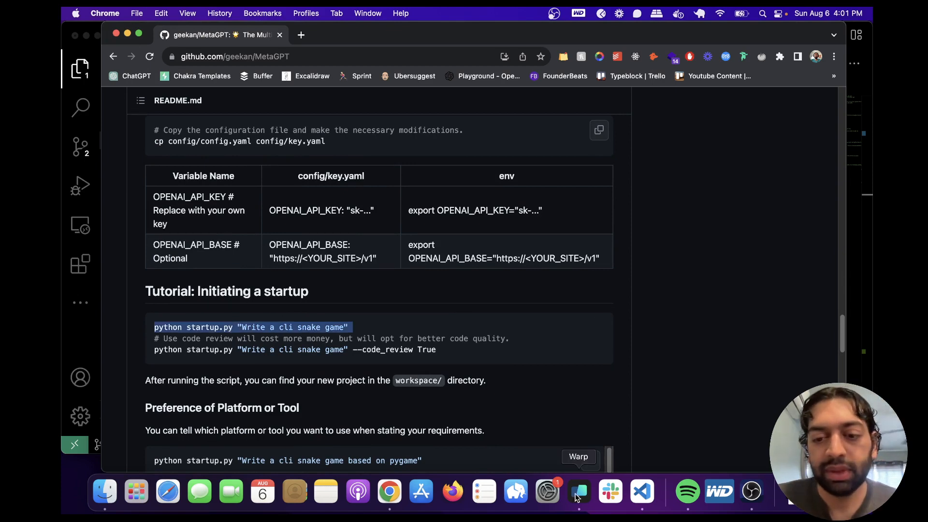
# In Warp run python startup.py "Write a web scraping application" from the metagpt folder
pyautogui.click(577, 491)
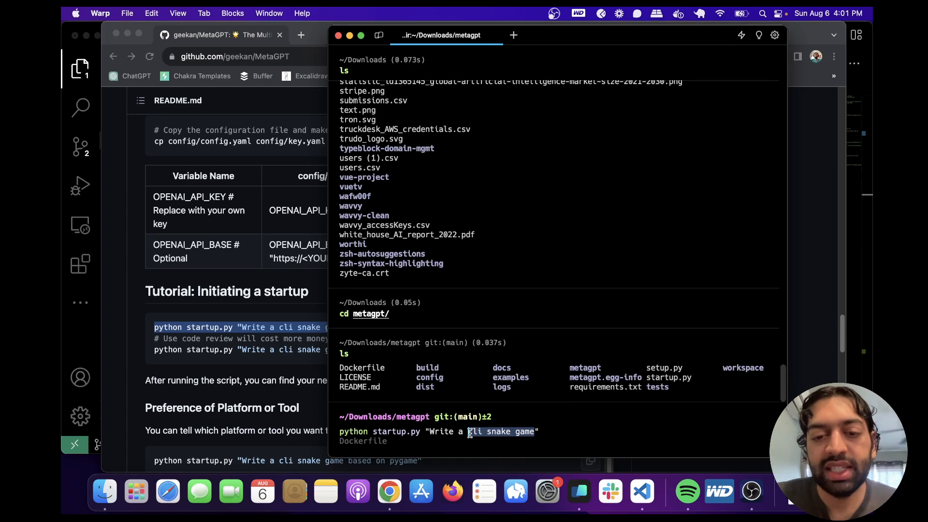
pyautogui.write('web')
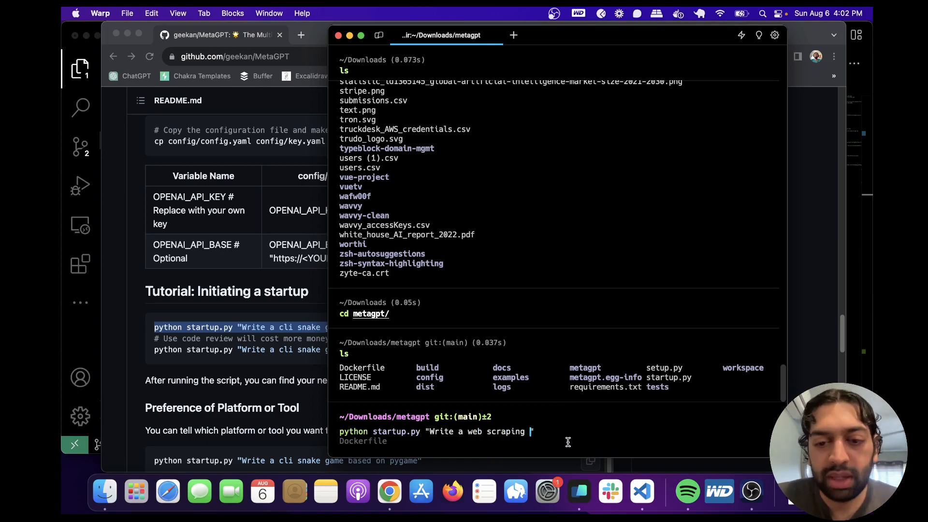
pyautogui.write('applicag')
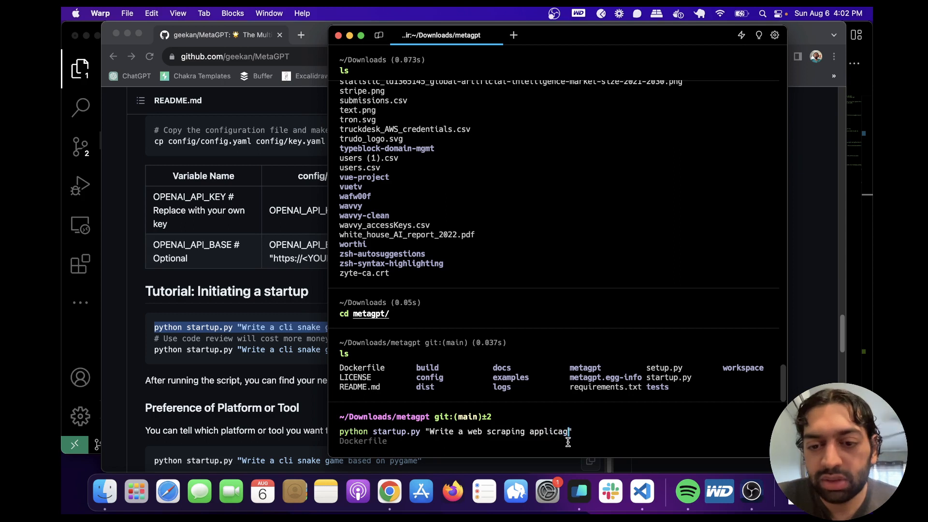
pyautogui.write('tion')
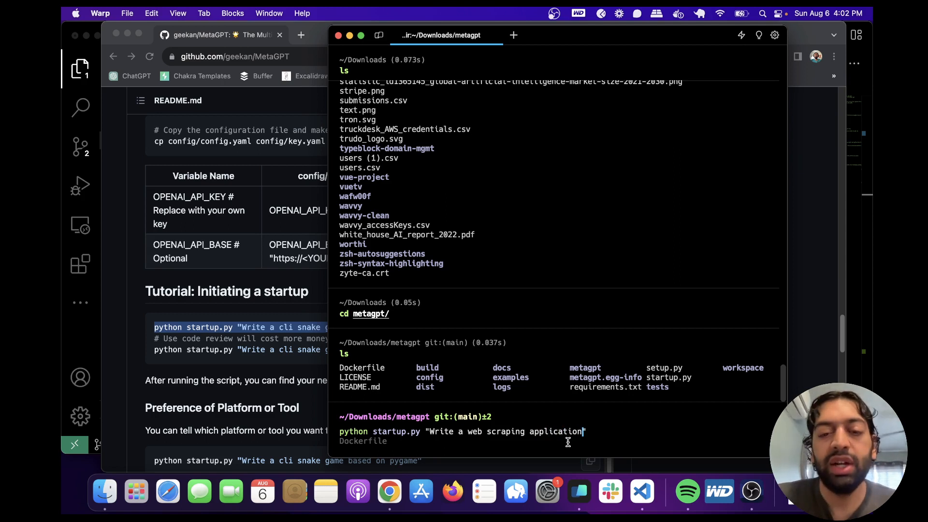
pyautogui.press('Return')
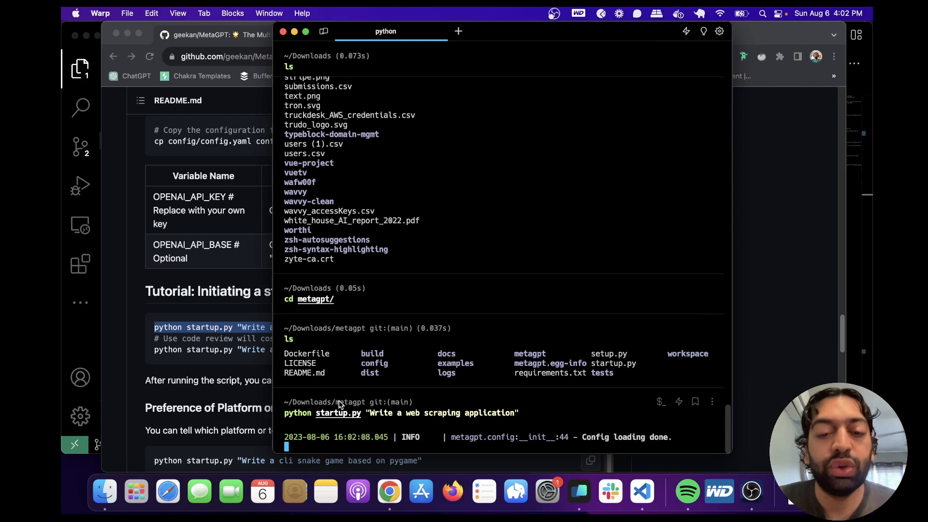
pyautogui.moveTo(347, 436)
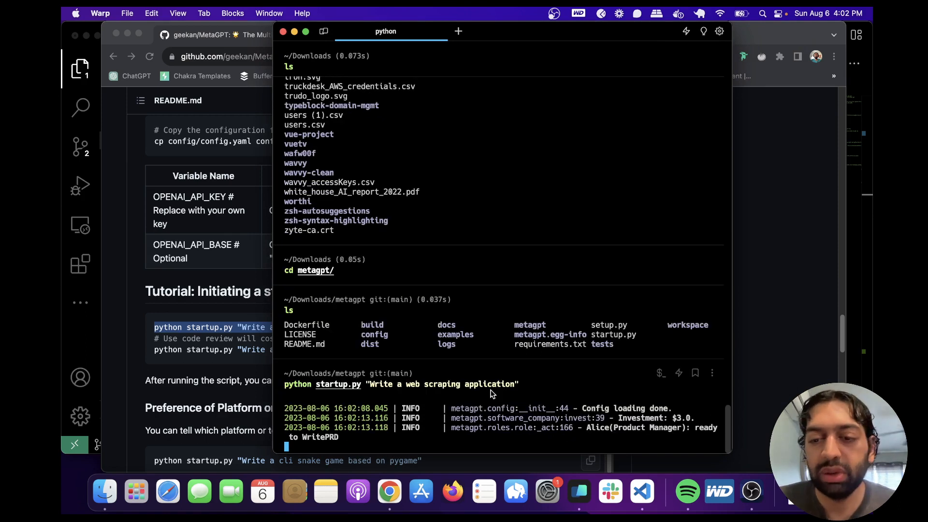
# Follow the terminal output as MetaGPT prints the PRD and competitive analysis for the web scraper
pyautogui.scroll(-3)
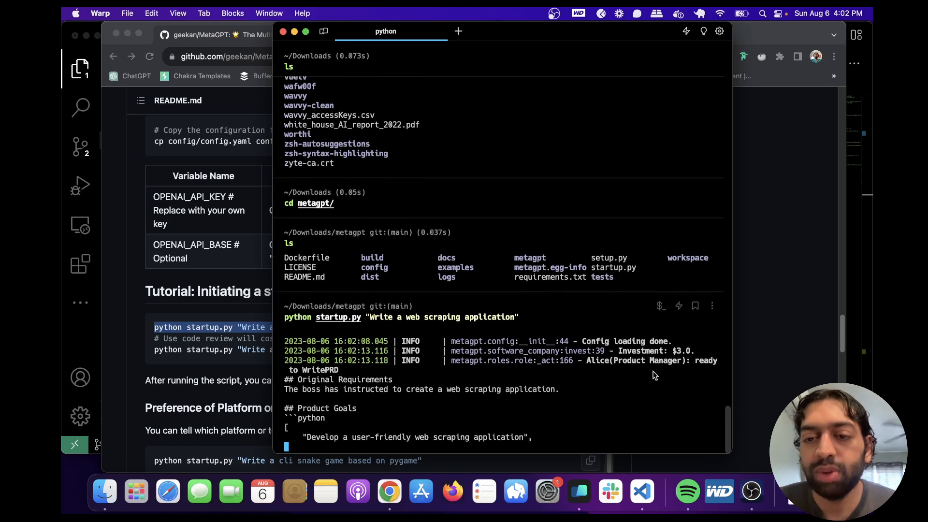
pyautogui.scroll(-3)
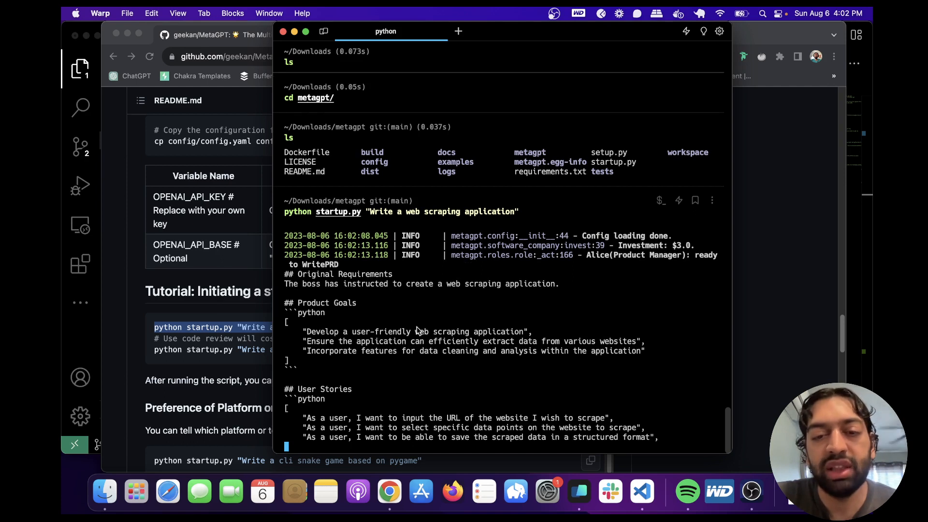
pyautogui.scroll(-3)
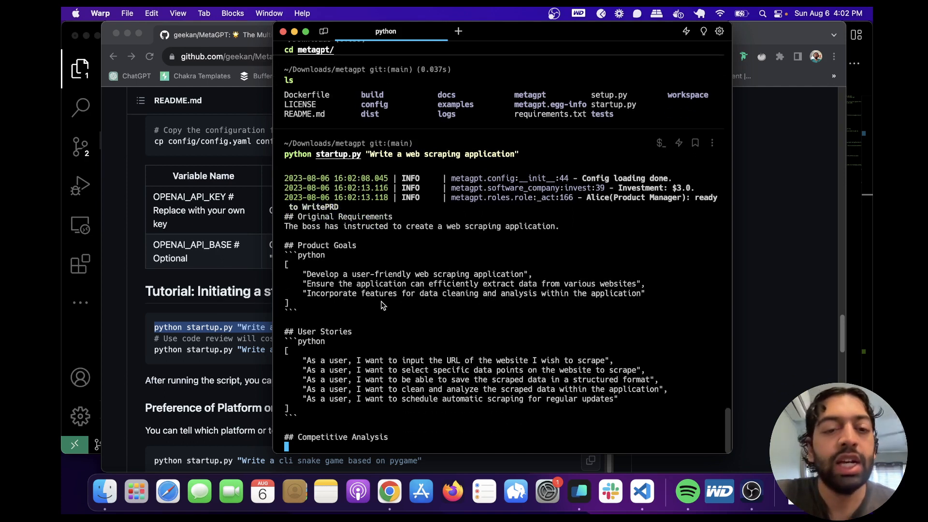
pyautogui.scroll(-3)
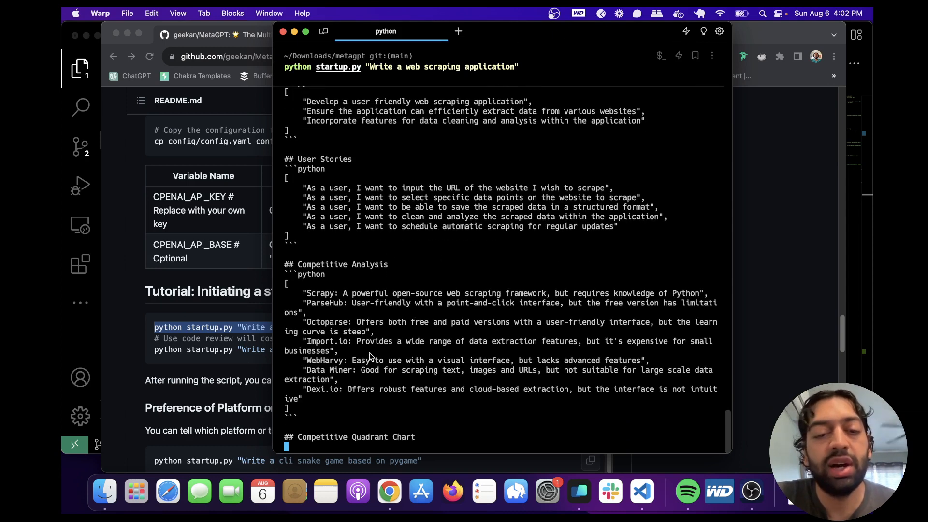
pyautogui.scroll(-3)
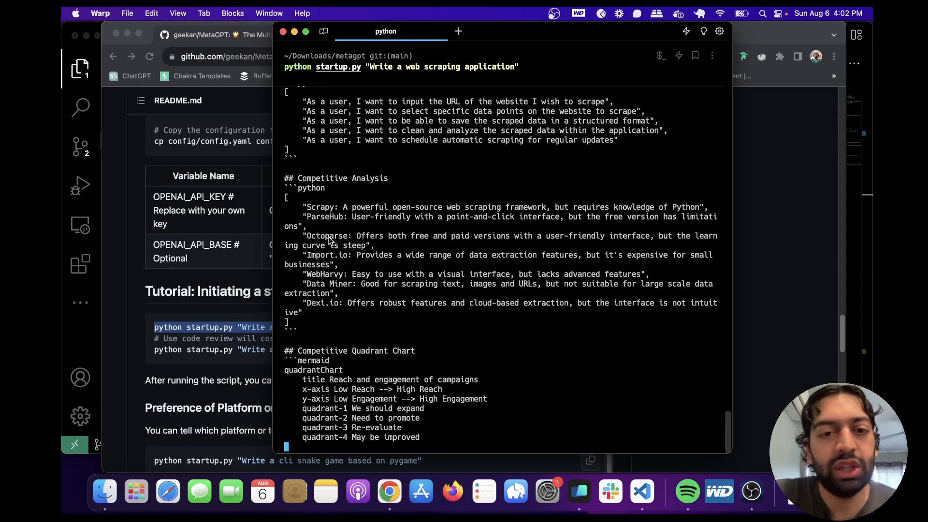
pyautogui.scroll(-3)
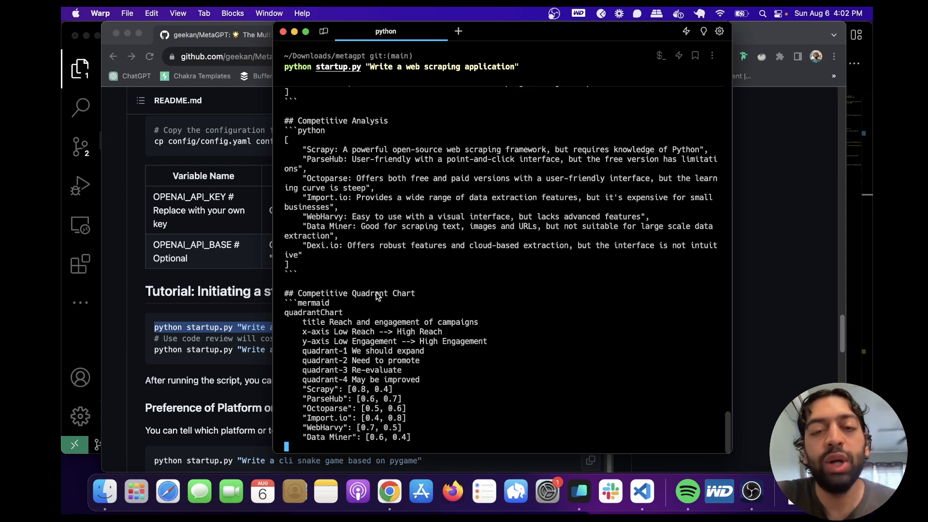
pyautogui.scroll(-3)
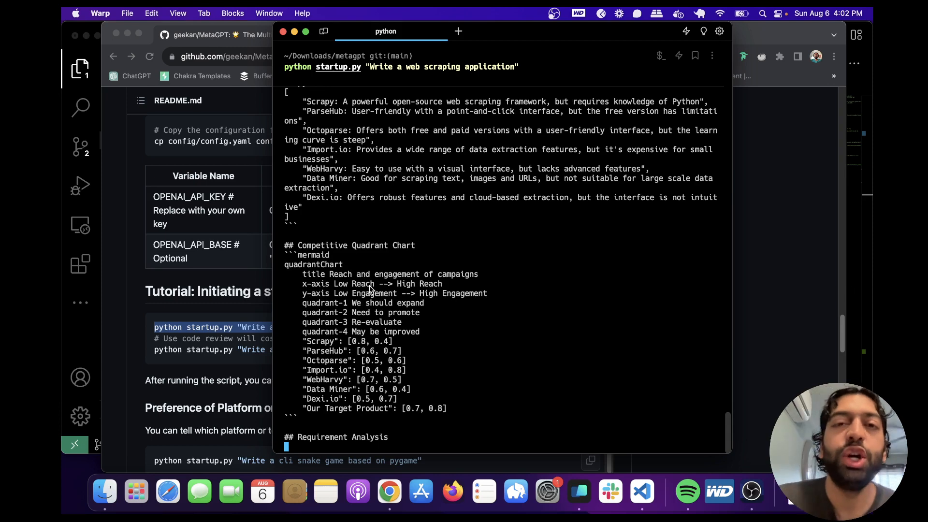
pyautogui.scroll(-3)
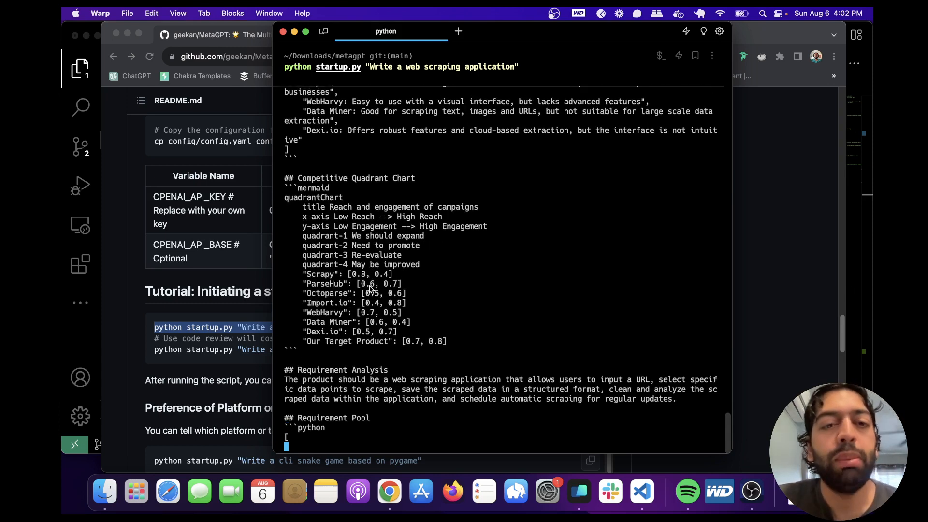
pyautogui.scroll(-3)
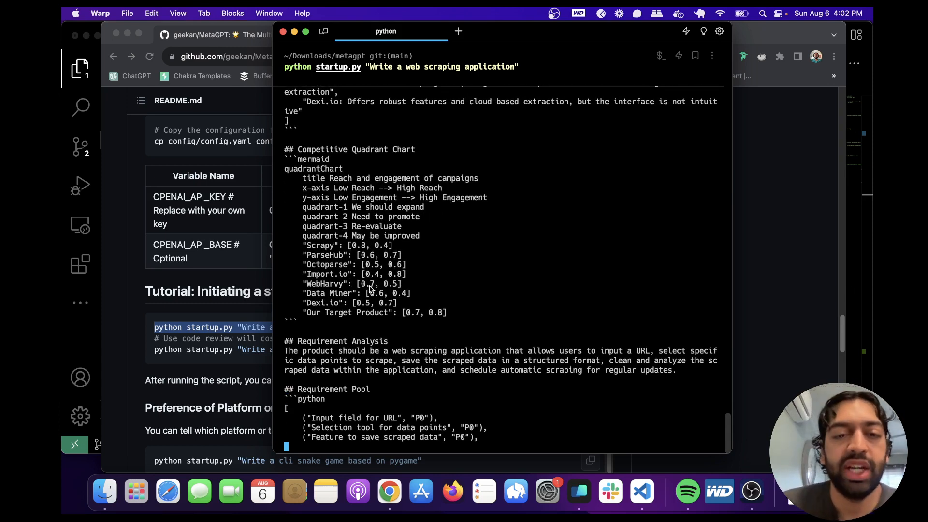
pyautogui.scroll(-3)
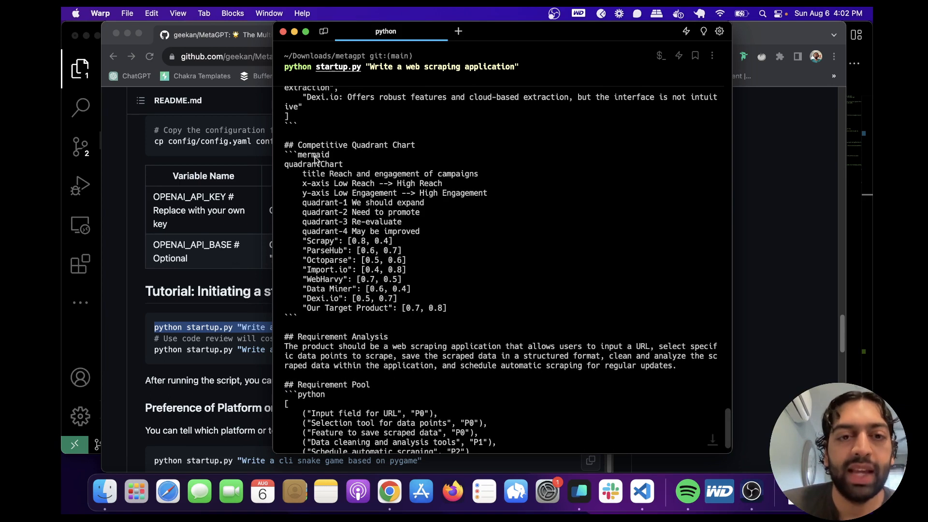
pyautogui.moveTo(471, 306)
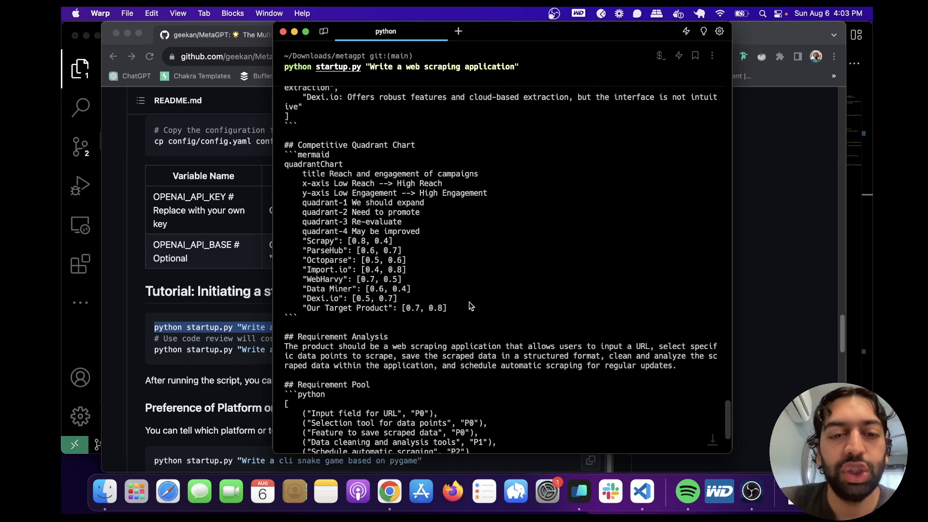
pyautogui.scroll(-3)
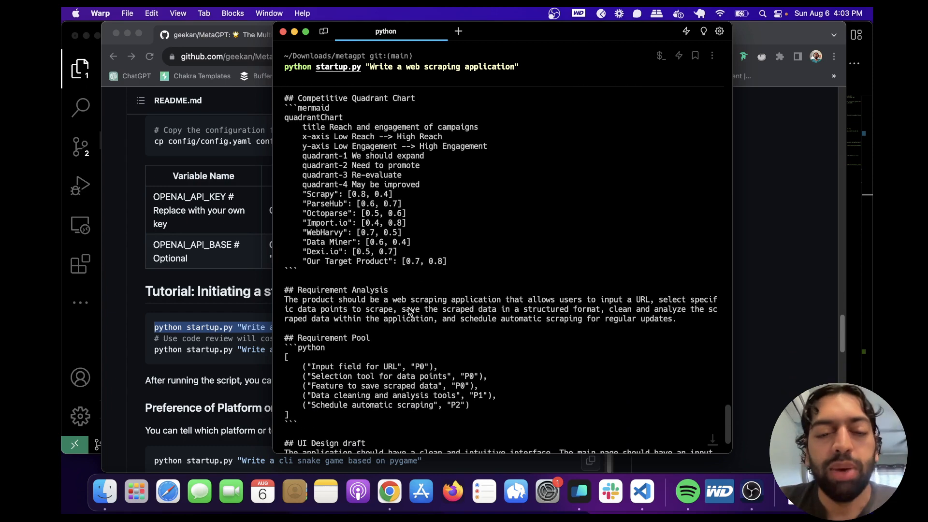
pyautogui.scroll(-3)
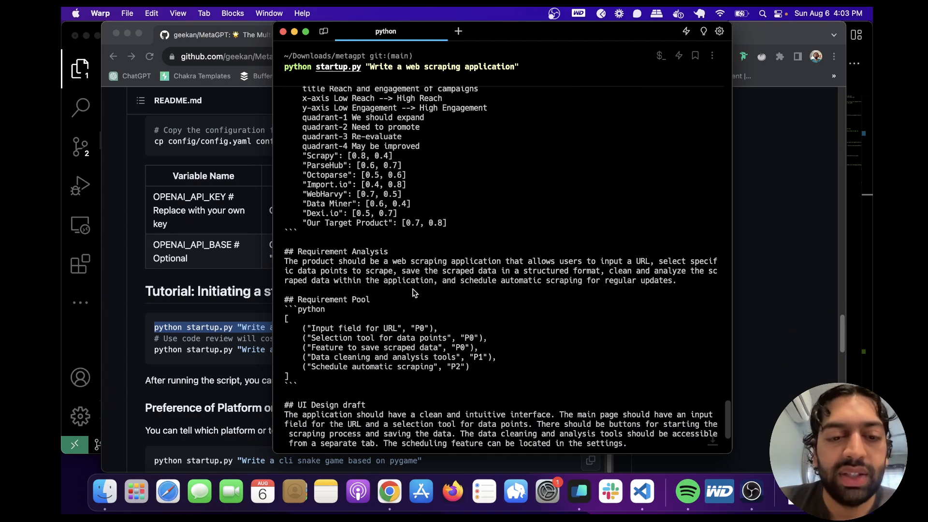
# Keep scrolling through the system design, task list and API spec until the run finishes
pyautogui.scroll(-3)
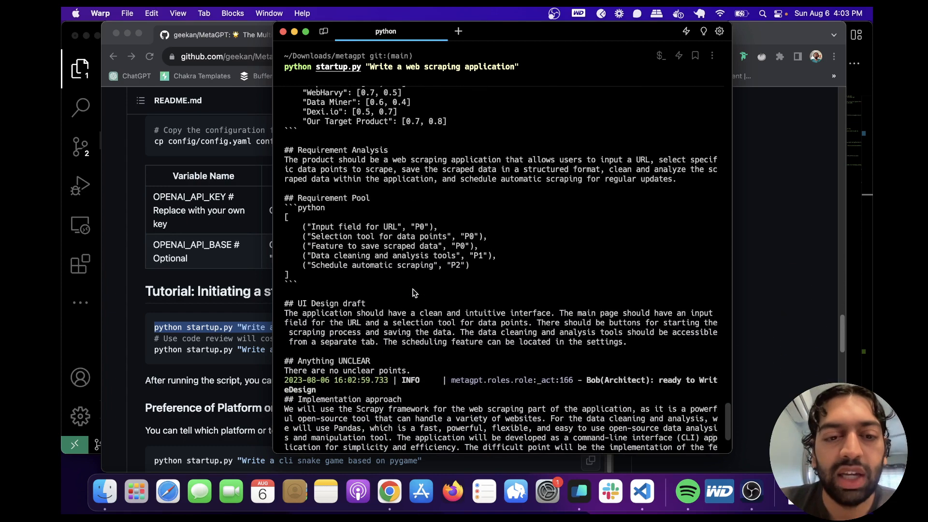
pyautogui.scroll(-3)
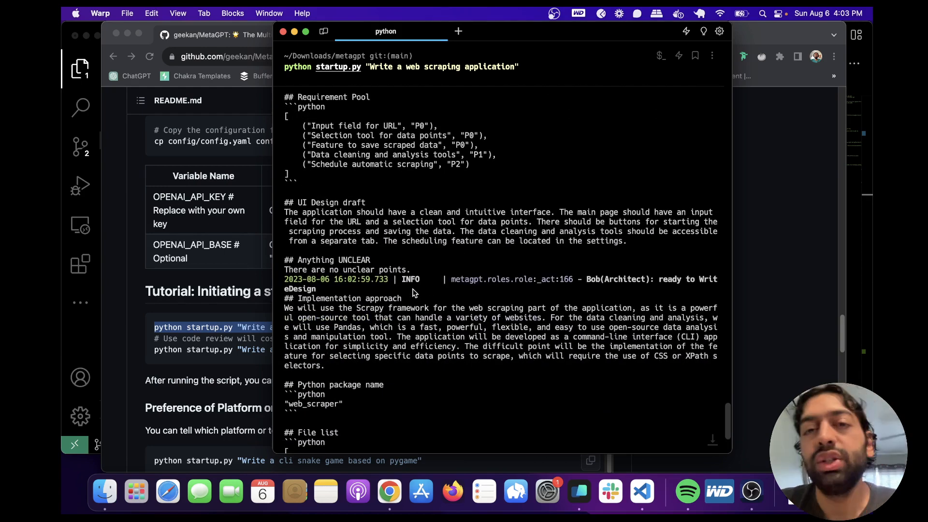
pyautogui.scroll(-3)
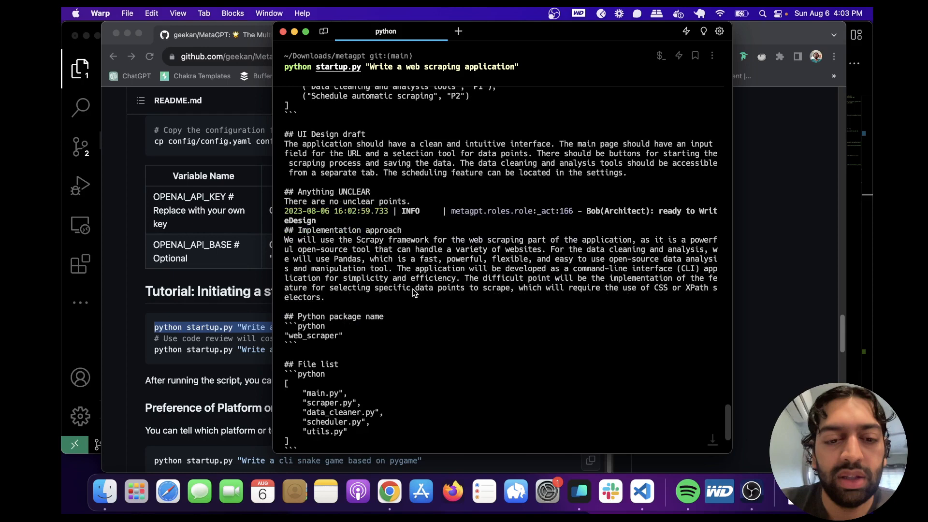
pyautogui.scroll(-3)
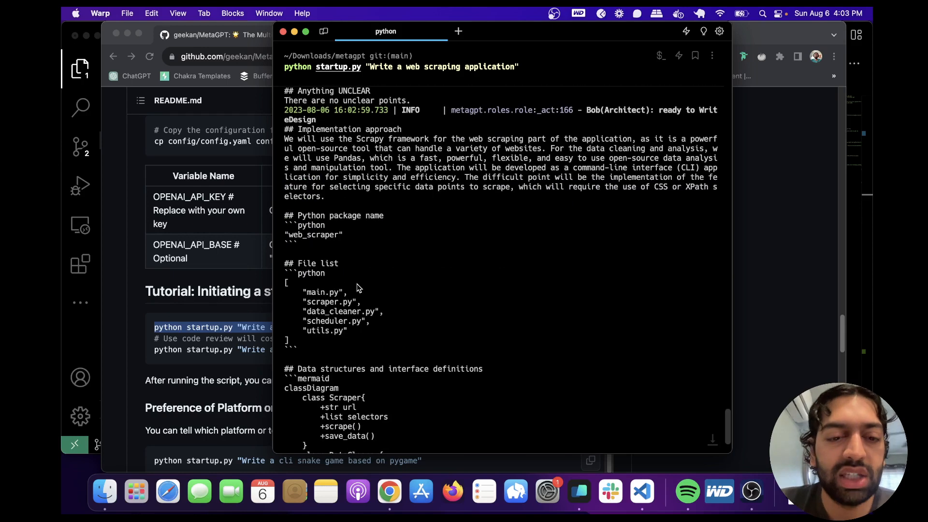
pyautogui.scroll(-3)
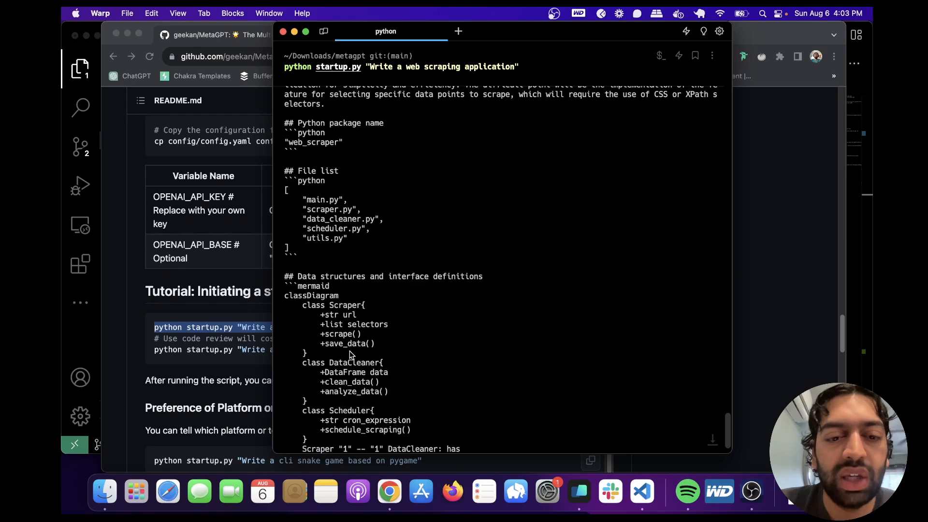
pyautogui.scroll(-3)
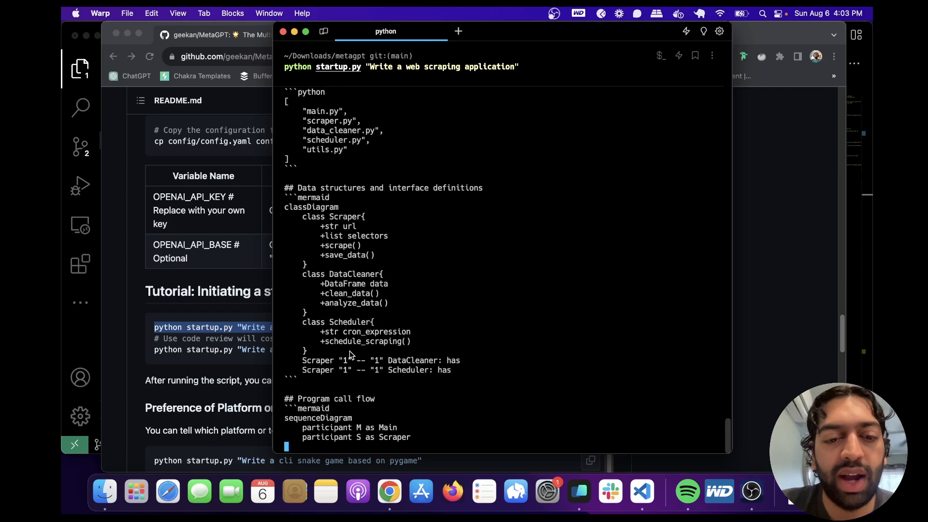
pyautogui.scroll(-3)
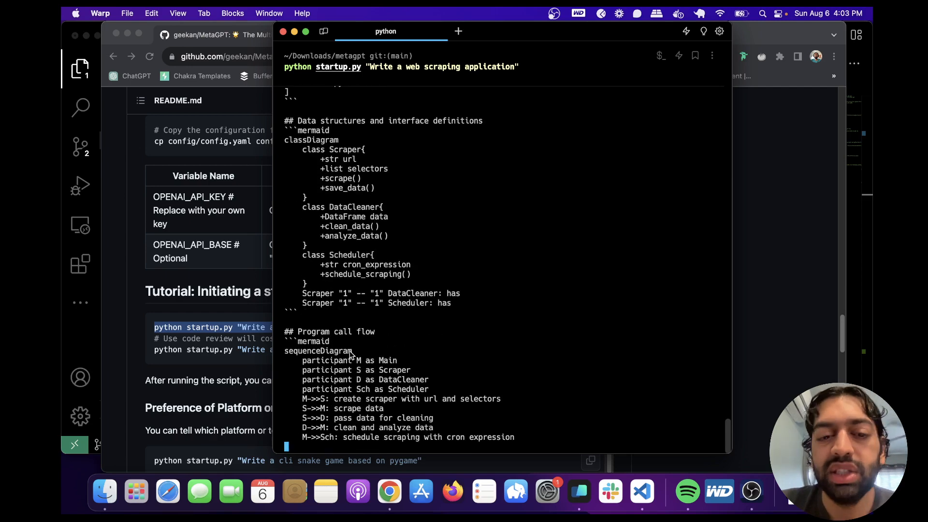
pyautogui.scroll(-3)
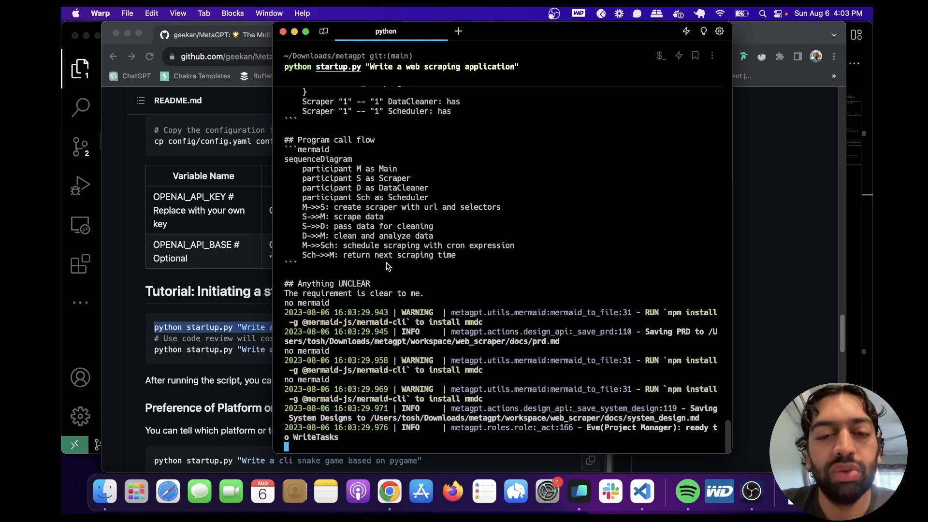
pyautogui.scroll(-3)
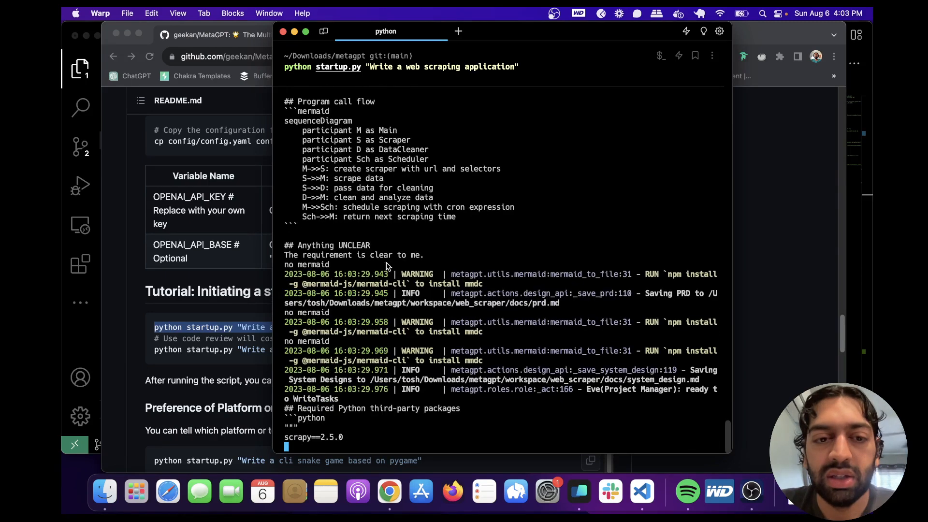
pyautogui.scroll(-3)
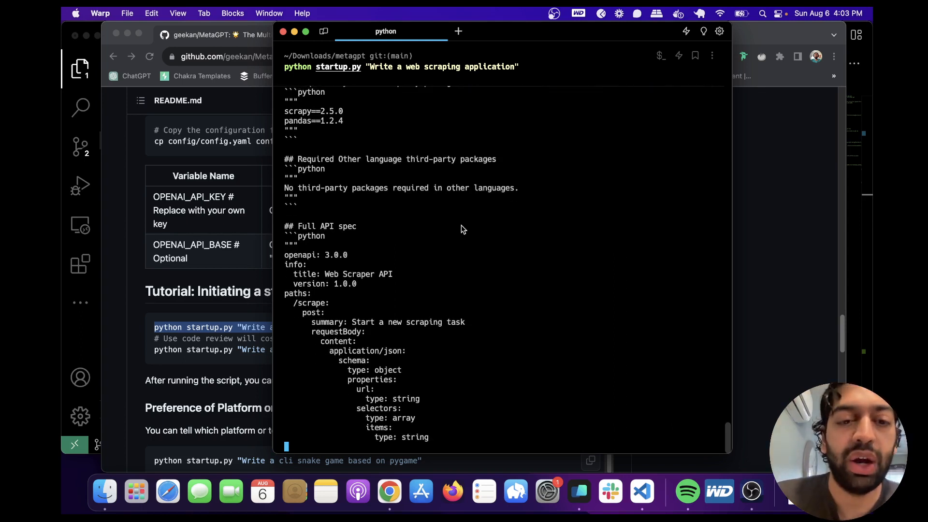
pyautogui.scroll(-3)
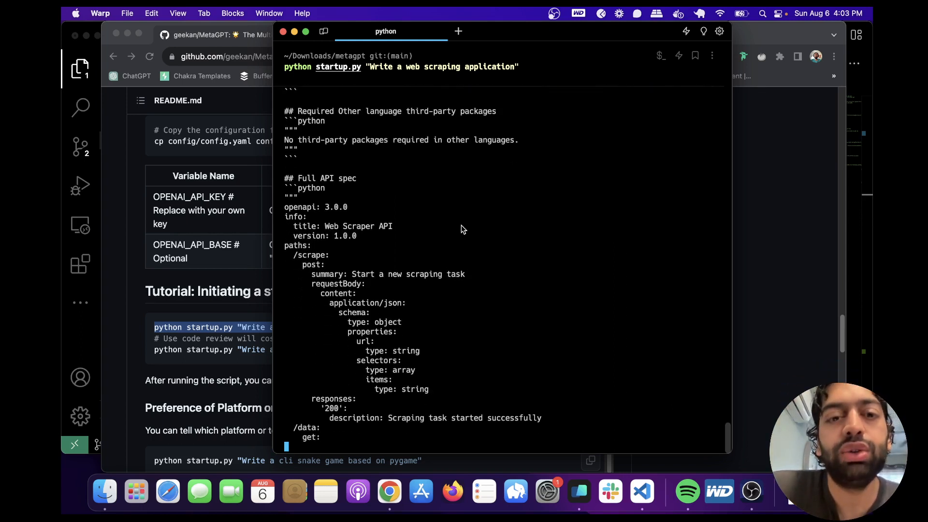
pyautogui.scroll(-3)
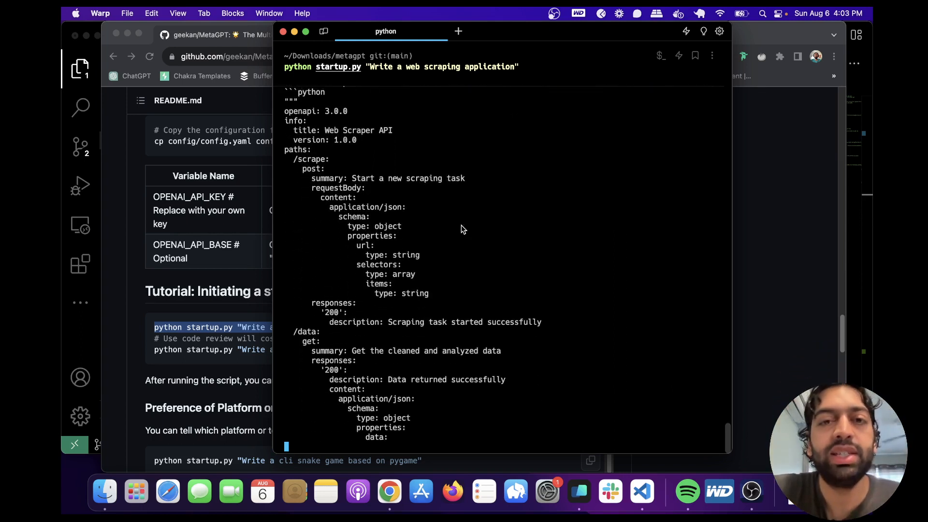
pyautogui.scroll(-3)
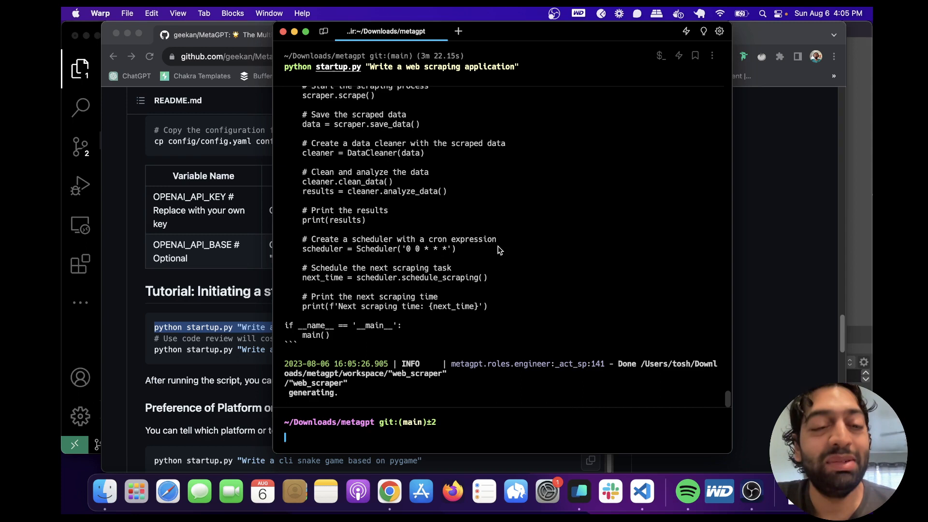
pyautogui.moveTo(515, 180)
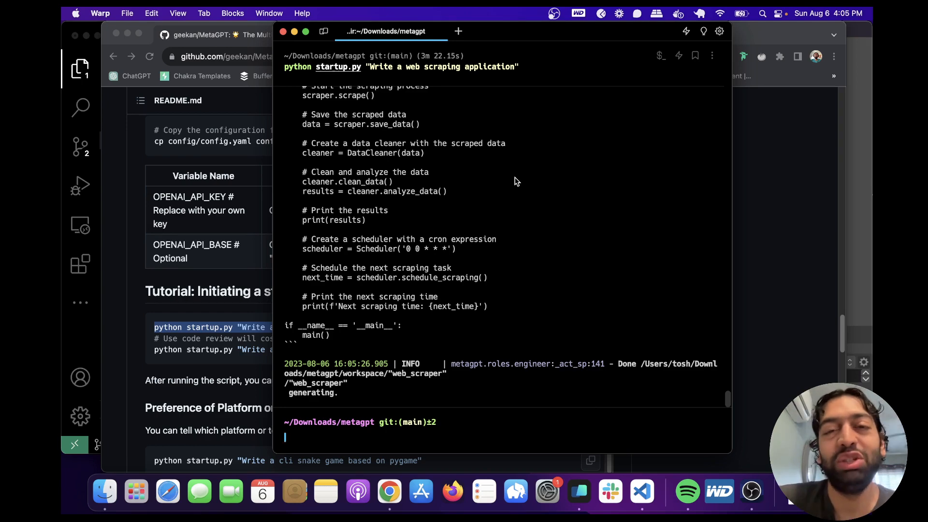
pyautogui.moveTo(760, 200)
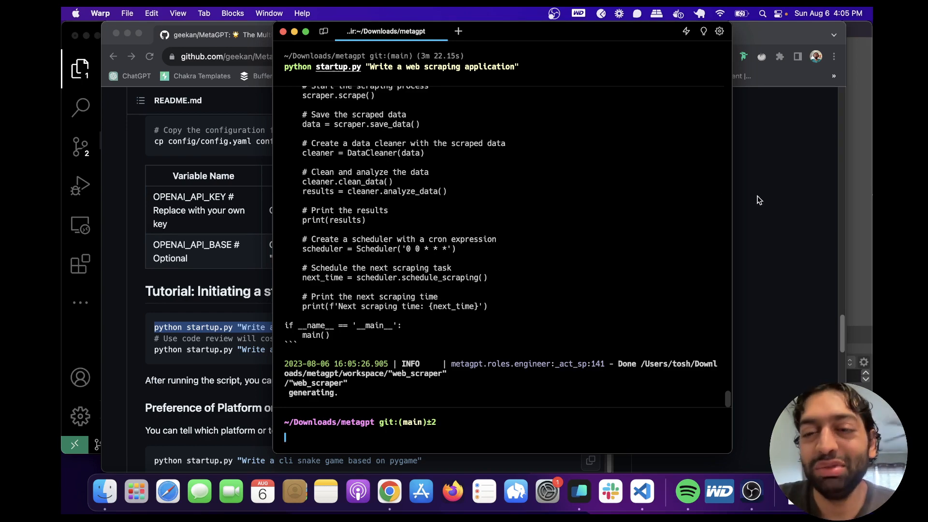
# Switch from Warp to Visual Studio Code with the metagpt project open
pyautogui.click(642, 491)
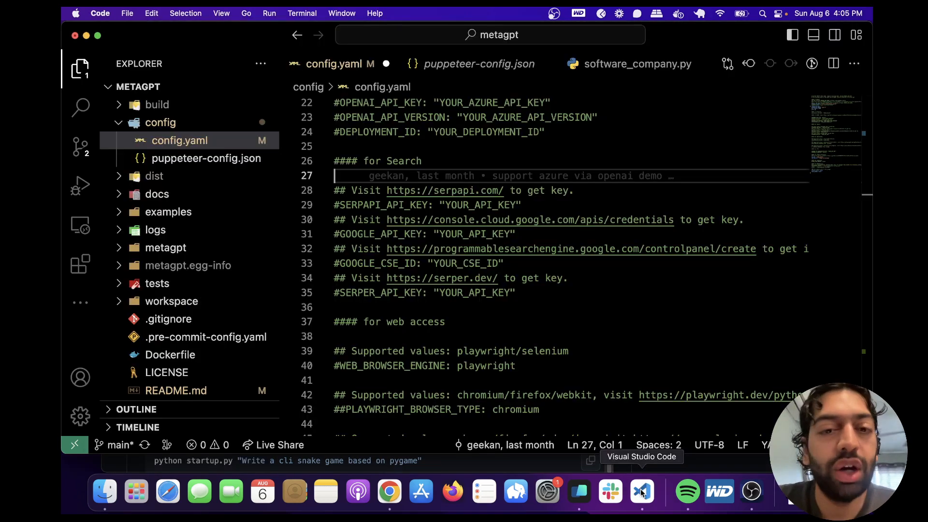
# Expand workspace, the web_scraper folders and docs to show the Python files, PRD and system design
pyautogui.scroll(-3)
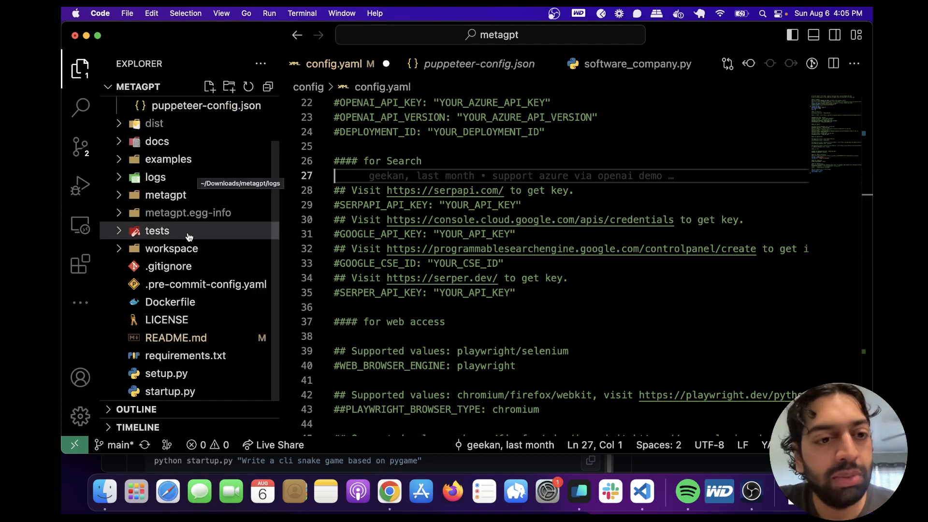
pyautogui.click(172, 248)
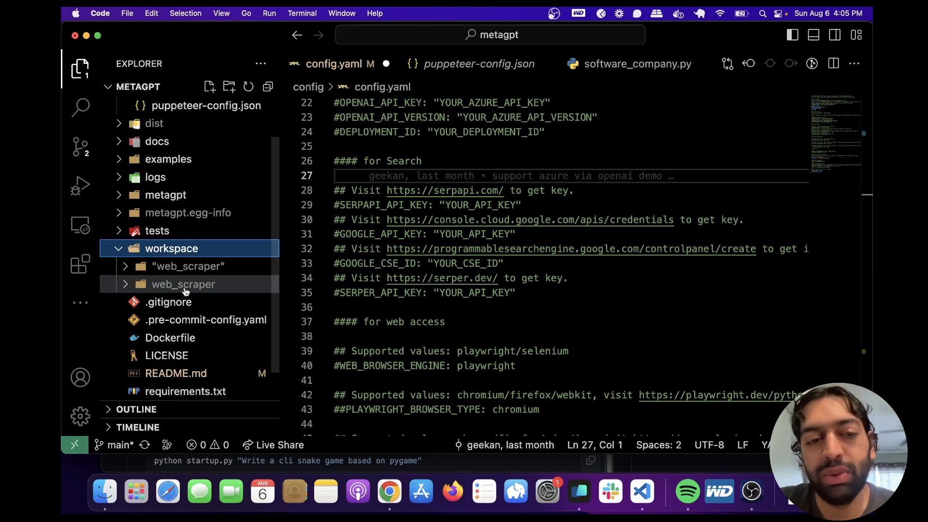
pyautogui.moveTo(188, 265)
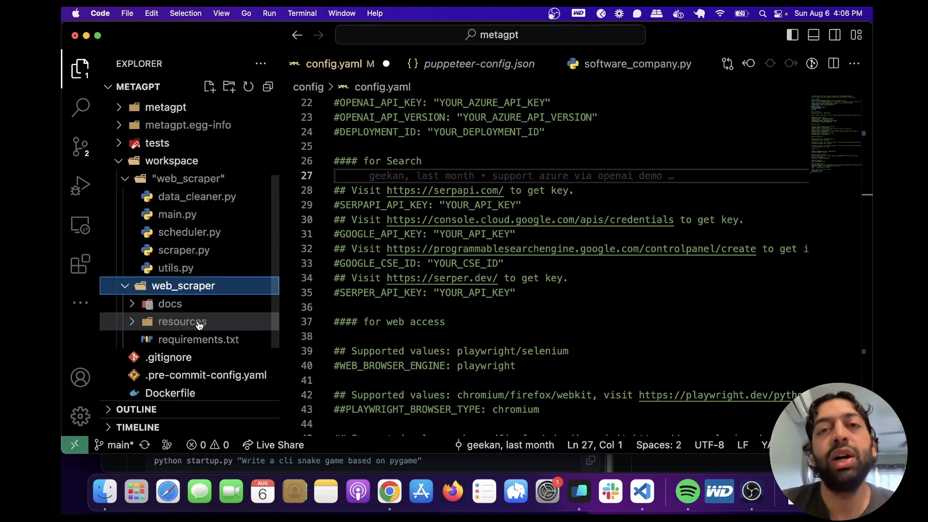
pyautogui.moveTo(183, 320)
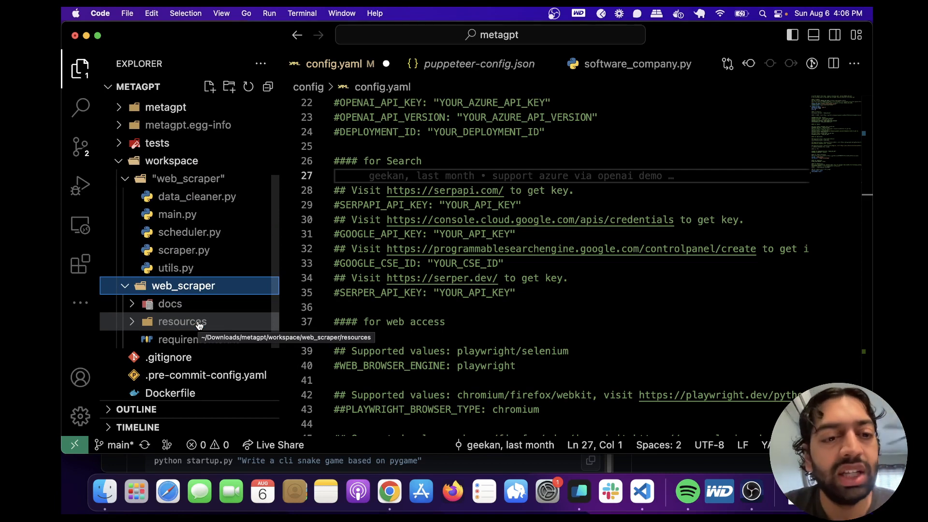
pyautogui.click(170, 304)
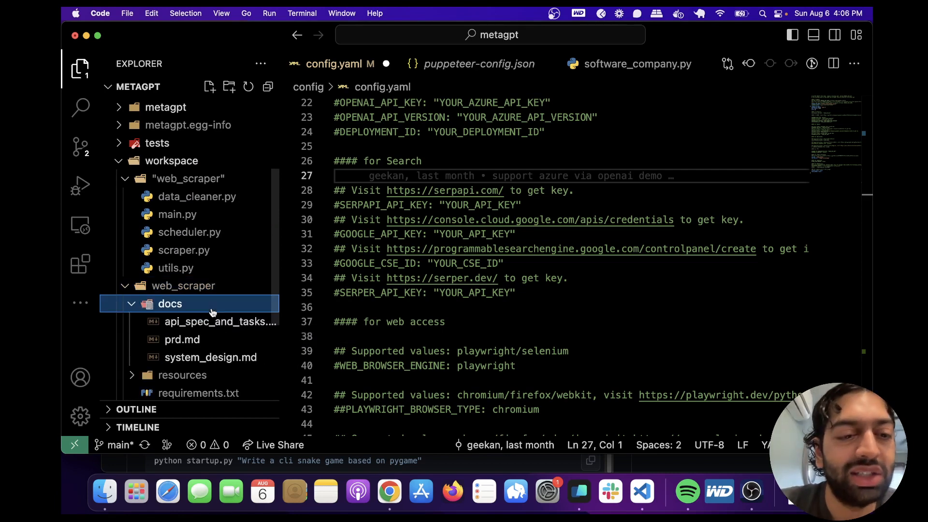
pyautogui.scroll(-3)
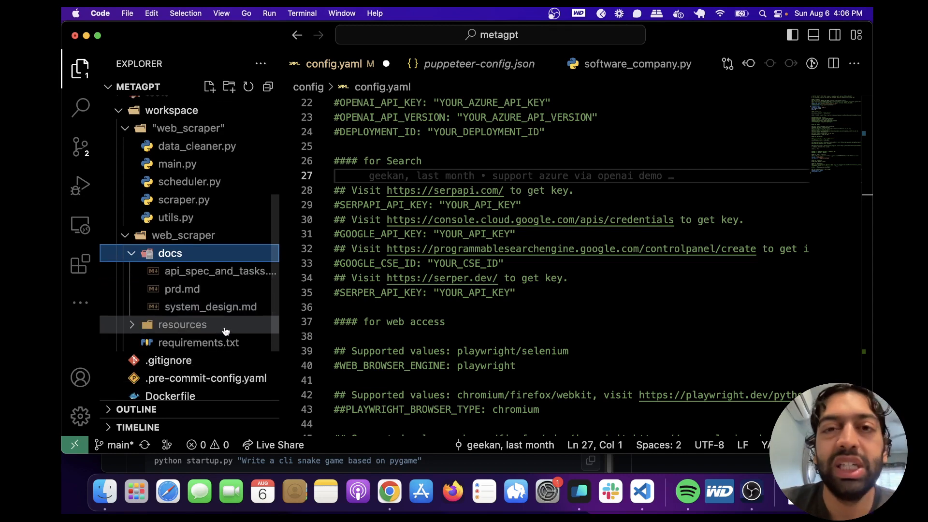
pyautogui.moveTo(225, 328)
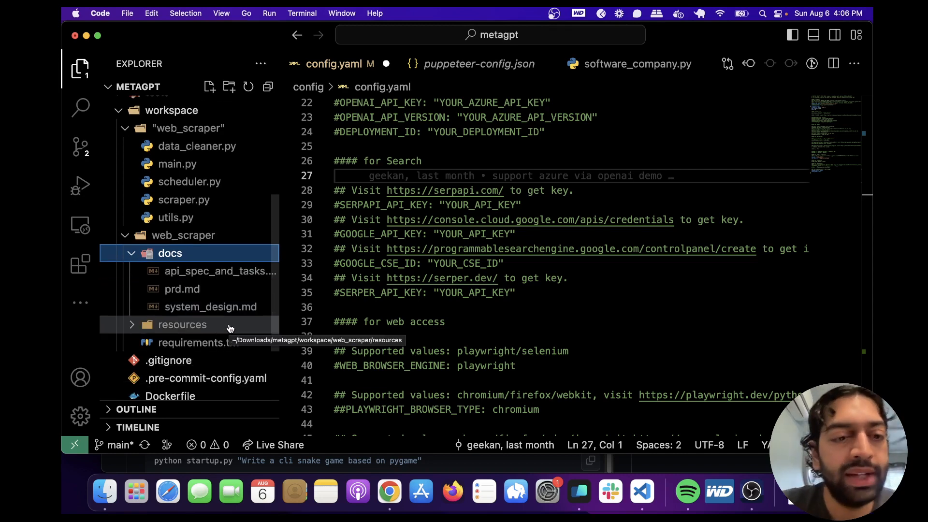
# Expand resources to reveal the generated .mmd diagram files including competitive_analysis.mmd
pyautogui.click(183, 324)
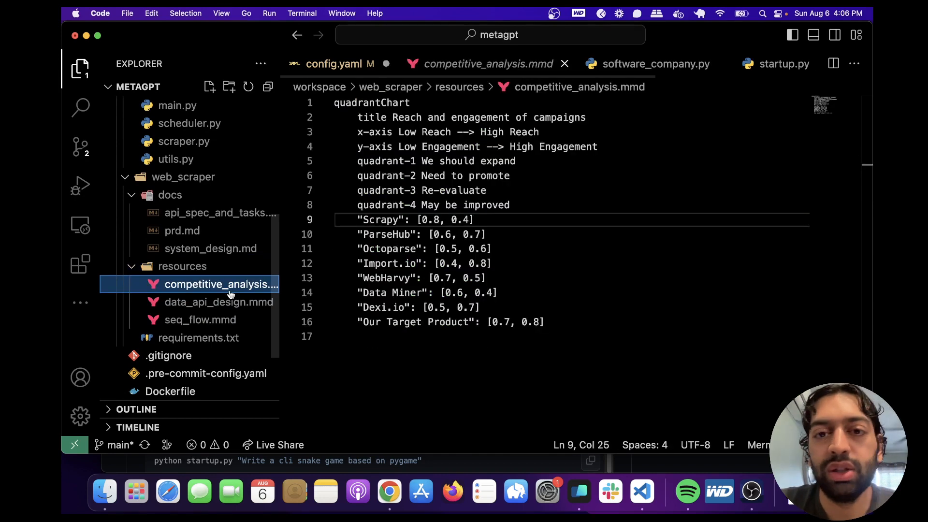
pyautogui.moveTo(524, 210)
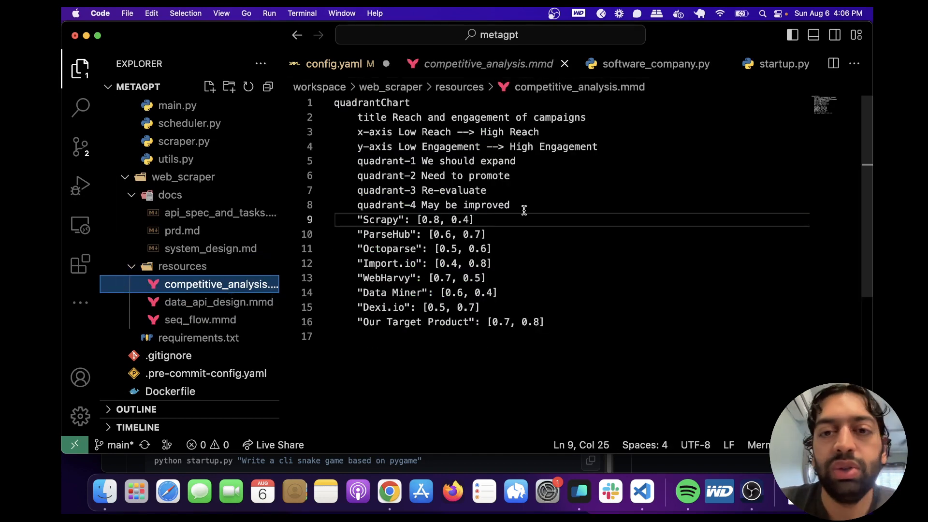
pyautogui.moveTo(435, 320)
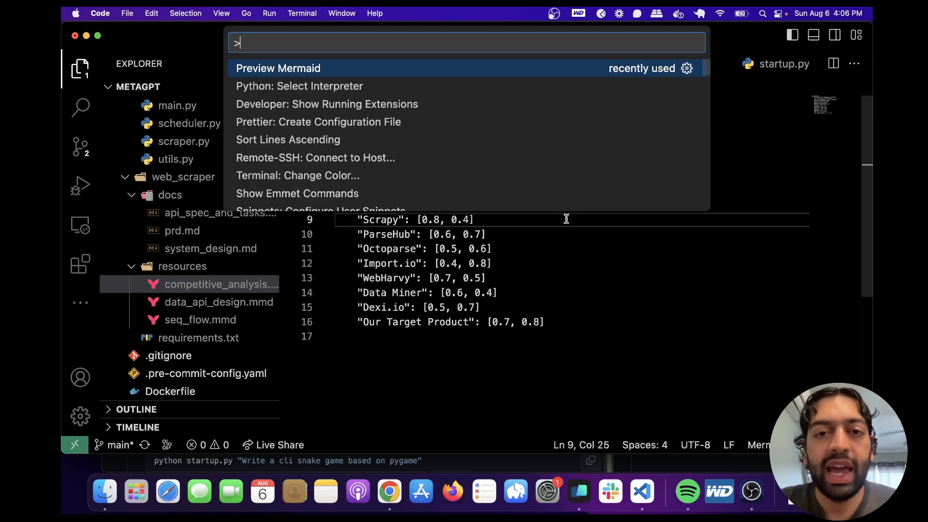
pyautogui.moveTo(384, 71)
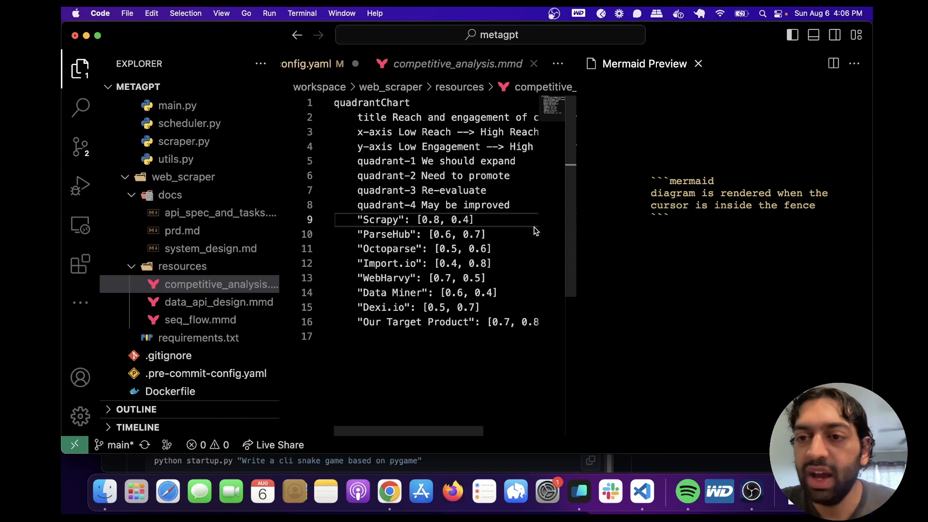
pyautogui.moveTo(496, 188)
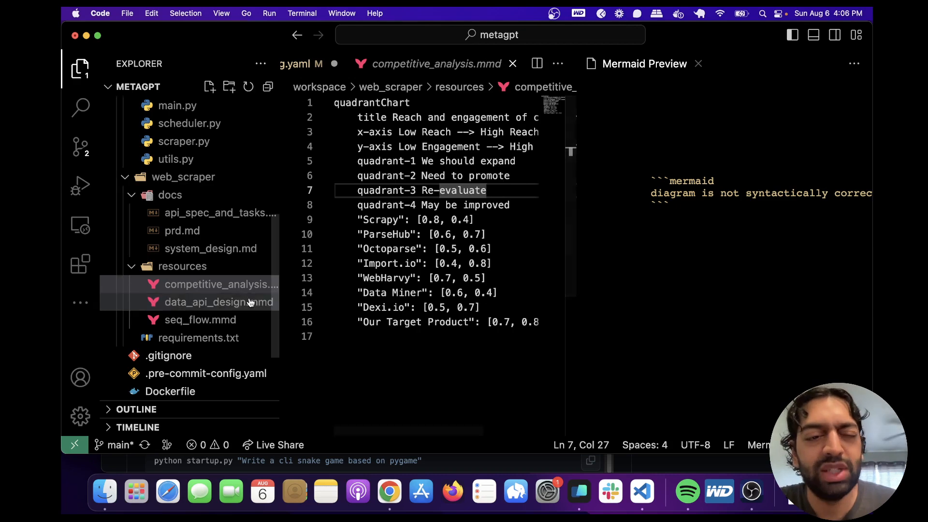
# View data_api_design.mmd then seq_flow.mmd, each rendered in the Mermaid preview
pyautogui.click(217, 302)
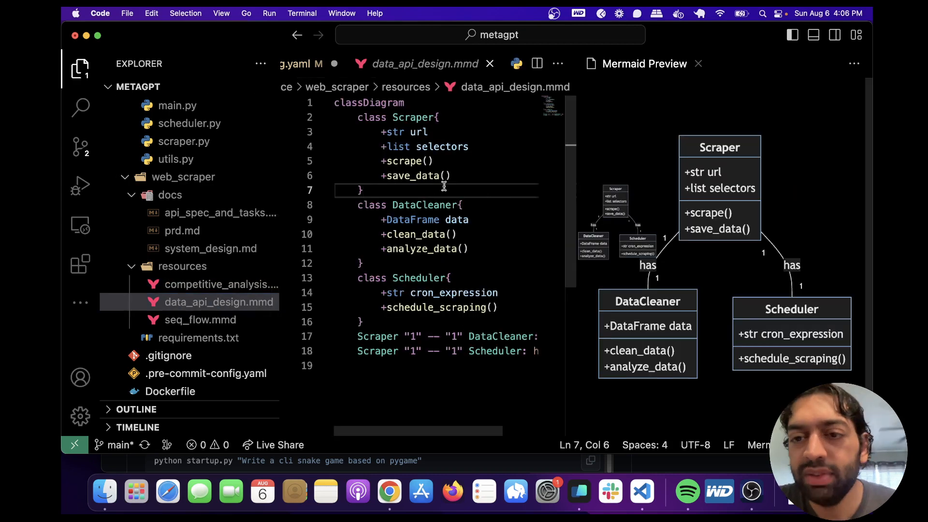
pyautogui.moveTo(626, 149)
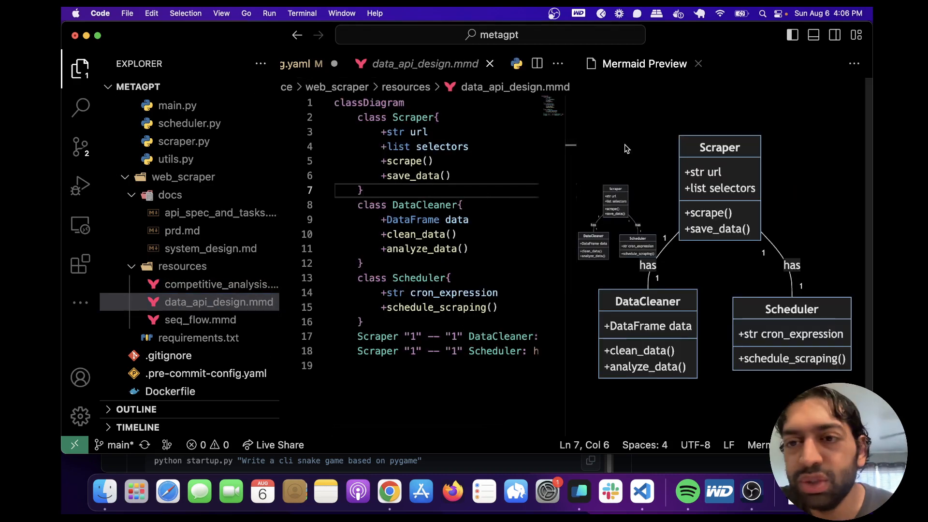
pyautogui.moveTo(714, 147)
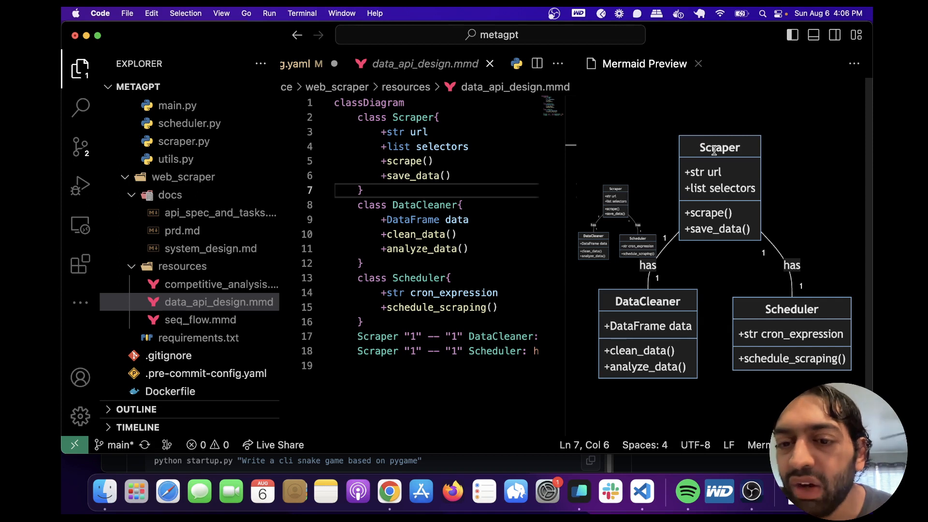
pyautogui.moveTo(789, 288)
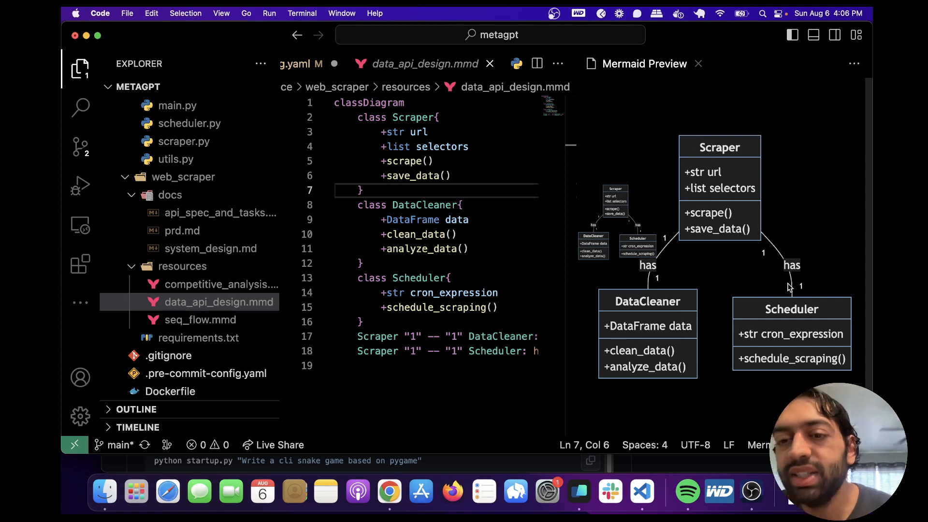
pyautogui.moveTo(686, 318)
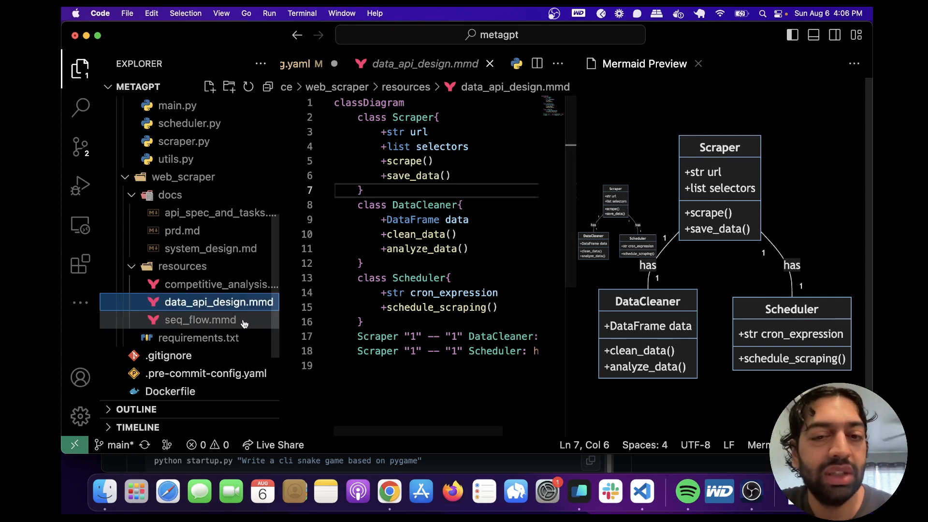
pyautogui.click(191, 320)
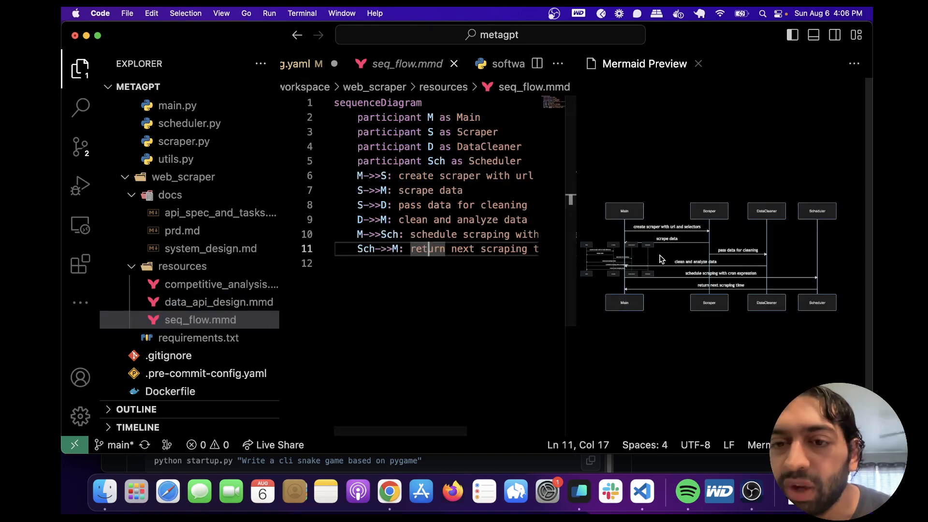
pyautogui.moveTo(692, 237)
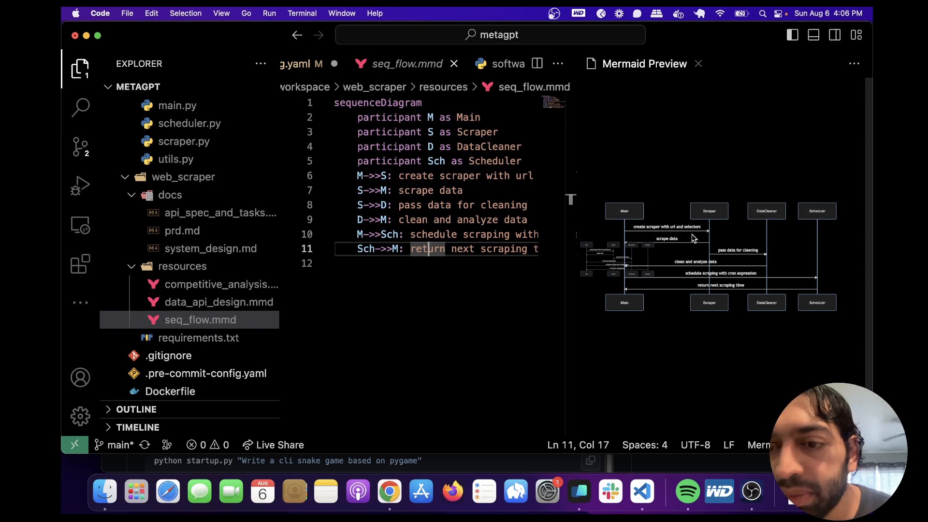
pyautogui.moveTo(658, 218)
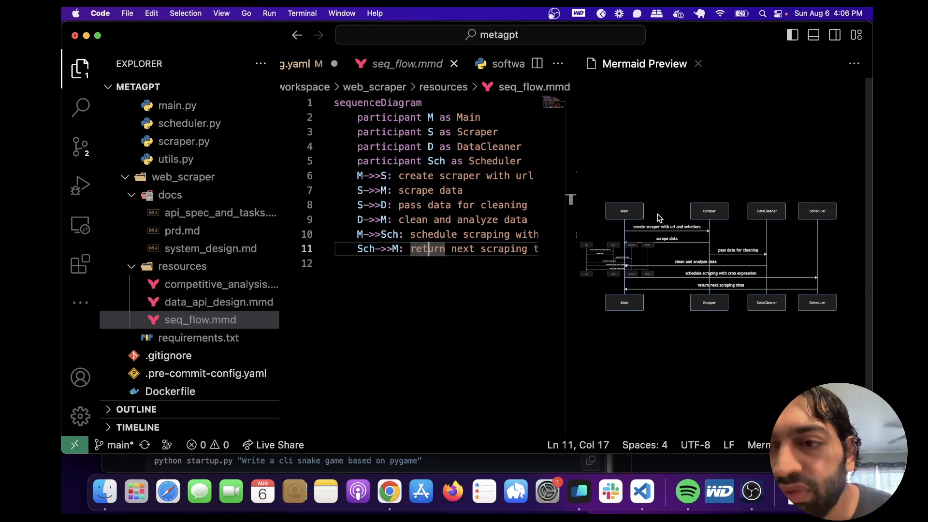
pyautogui.moveTo(746, 242)
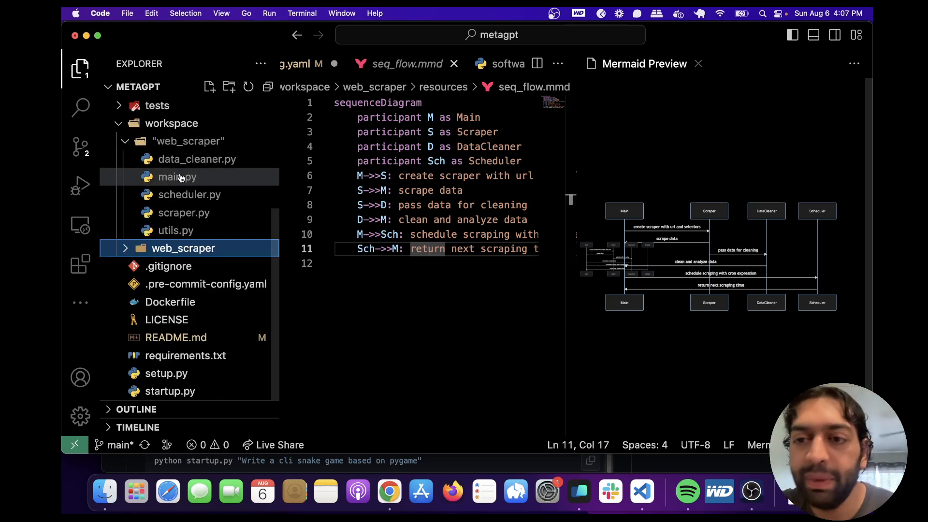
pyautogui.moveTo(178, 213)
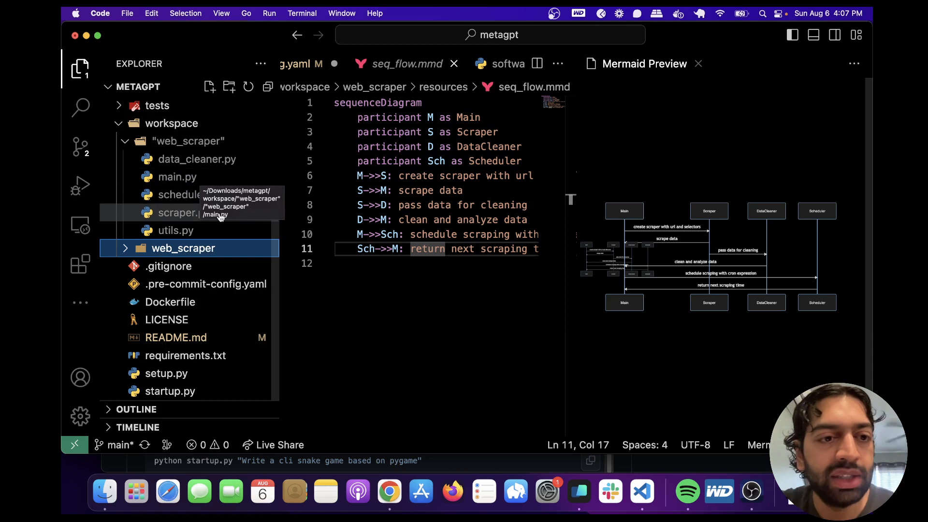
pyautogui.moveTo(197, 159)
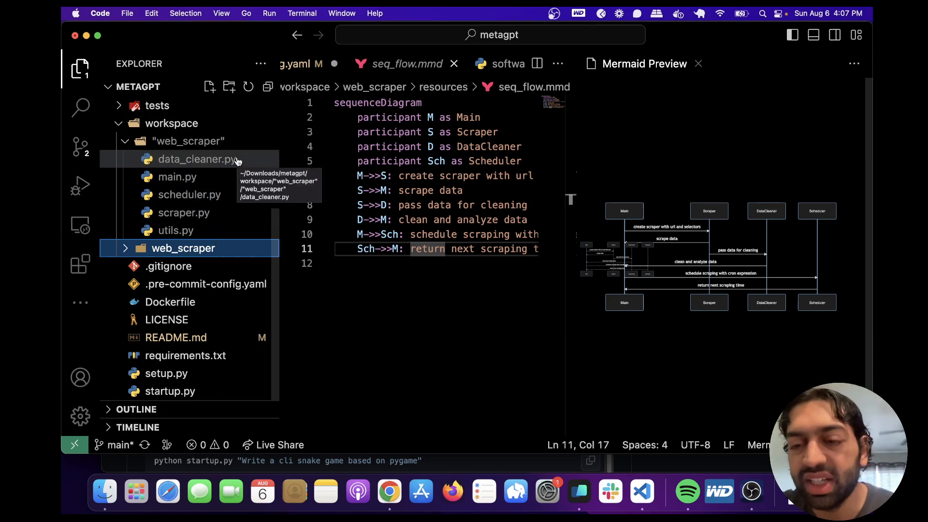
pyautogui.moveTo(650, 302)
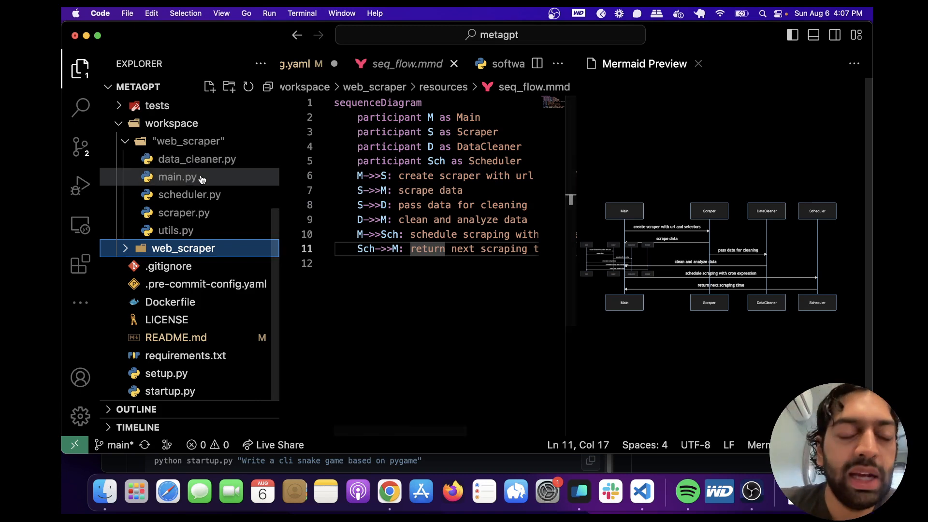
# Read main.py, scraper.py and utils.py with its JSON save/load functions in turn
pyautogui.click(178, 175)
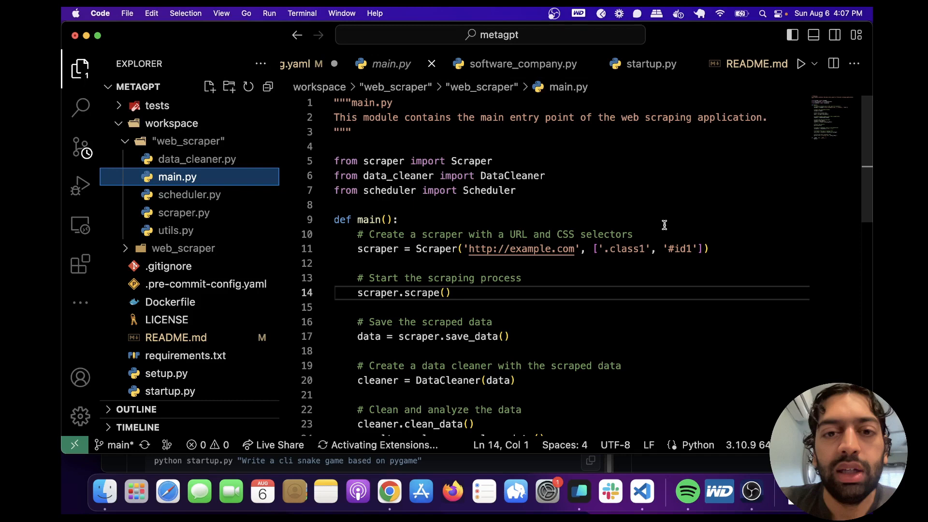
pyautogui.click(183, 213)
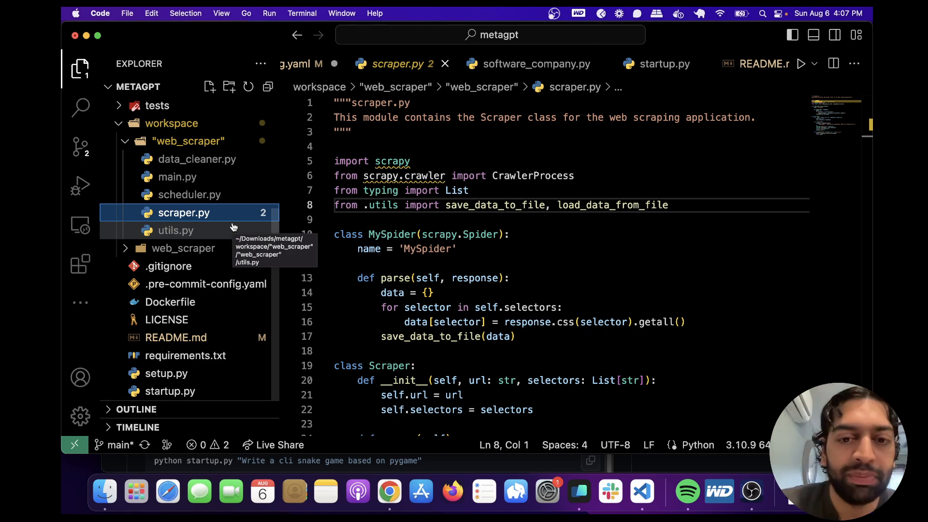
pyautogui.click(176, 230)
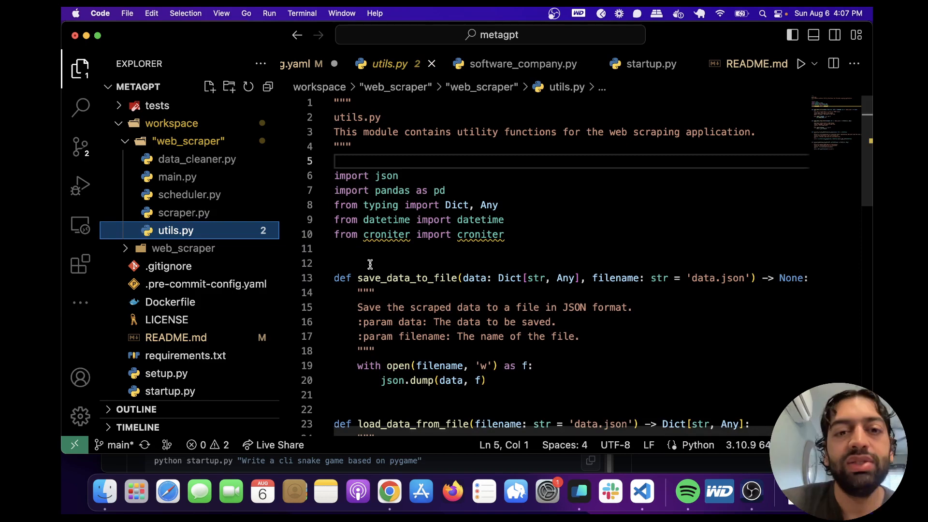
pyautogui.moveTo(481, 234)
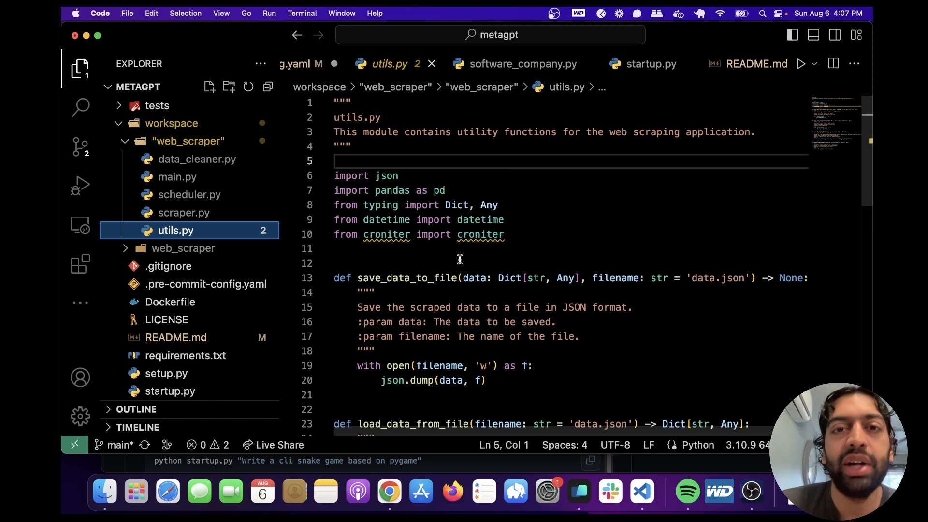
pyautogui.scroll(-3)
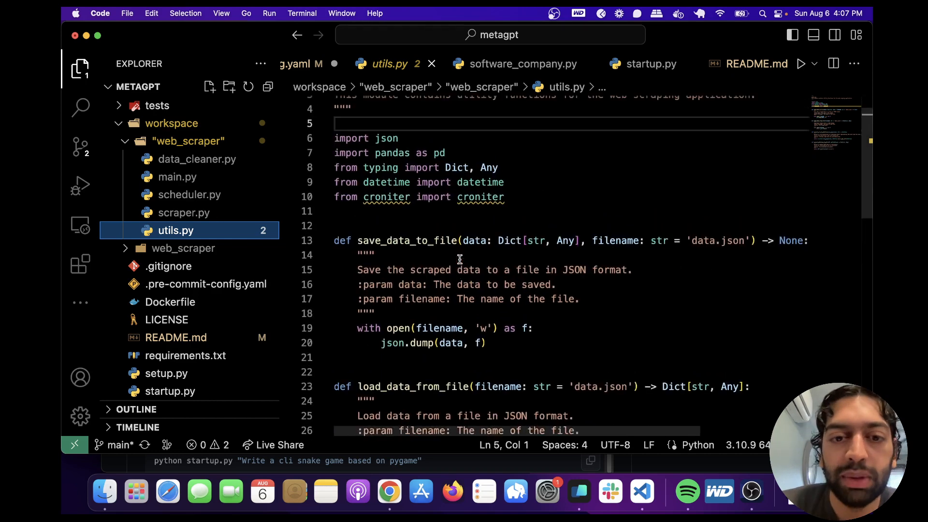
pyautogui.scroll(3)
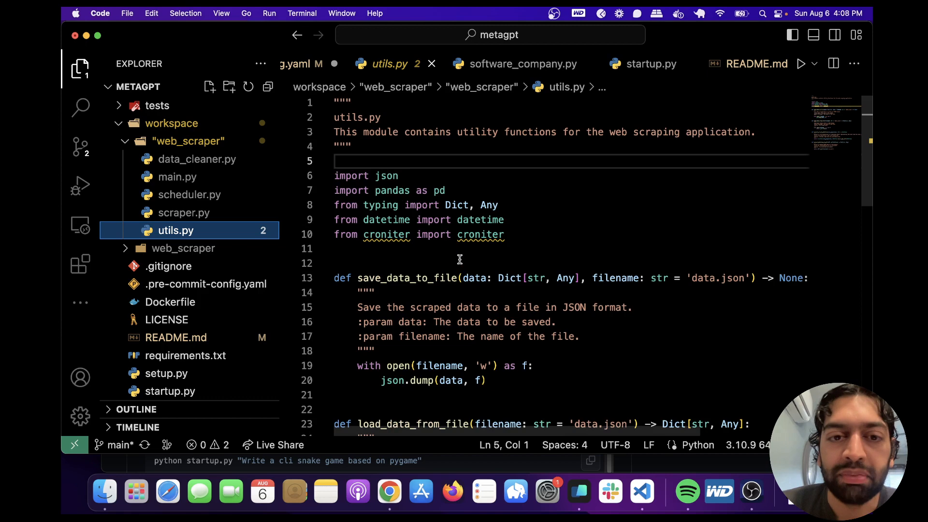
# Revisit scraper.py, then read scheduler.py's Scheduler class and data_cleaner.py's DataCleaner class
pyautogui.click(183, 212)
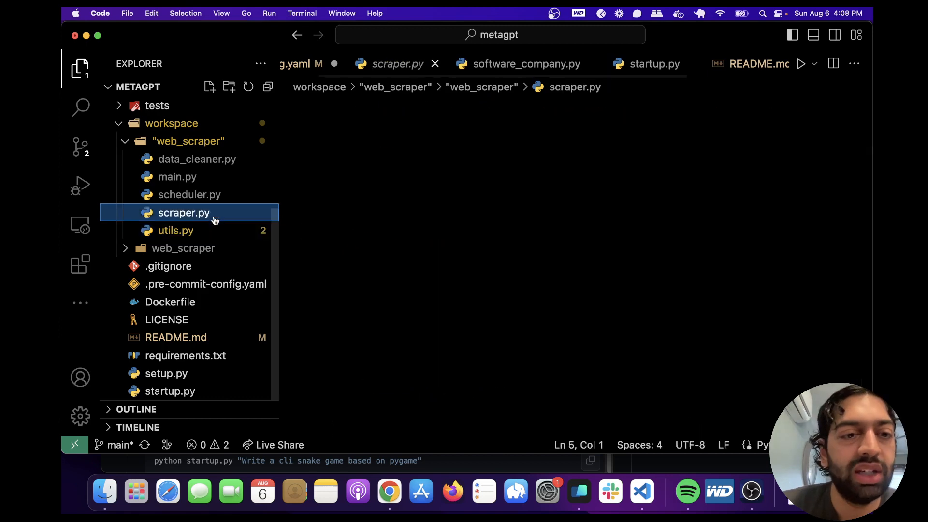
pyautogui.click(191, 194)
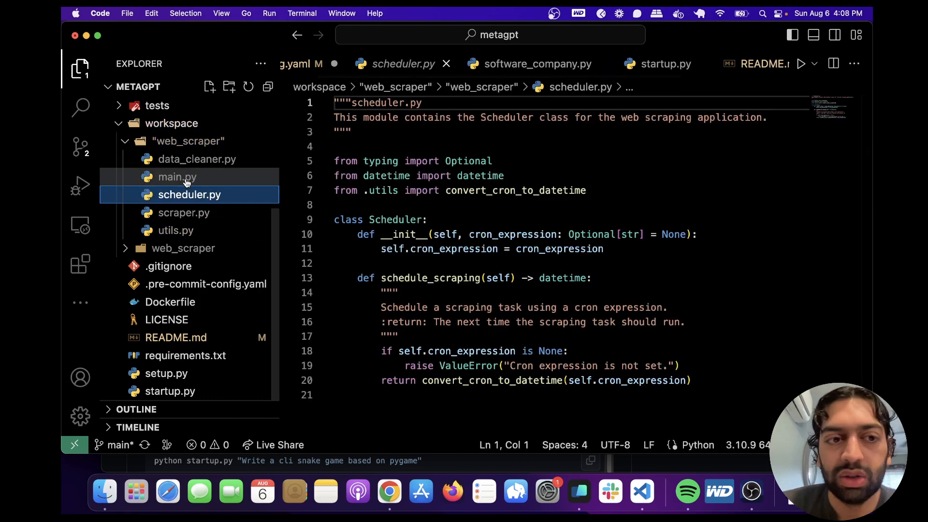
pyautogui.click(197, 159)
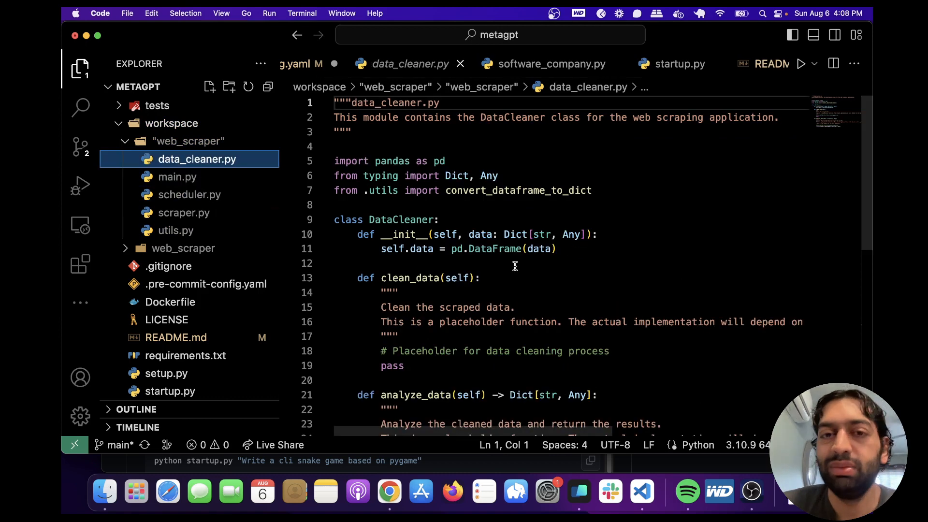
pyautogui.scroll(-3)
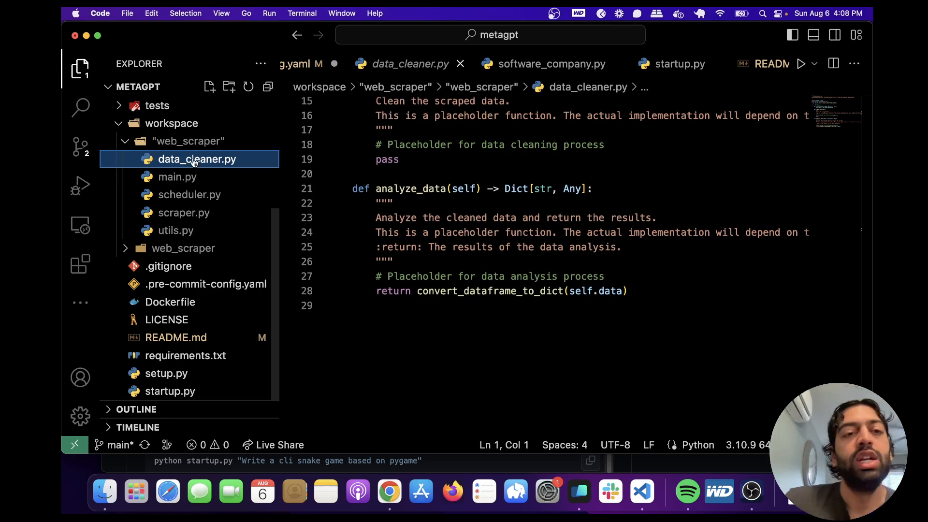
pyautogui.moveTo(197, 159)
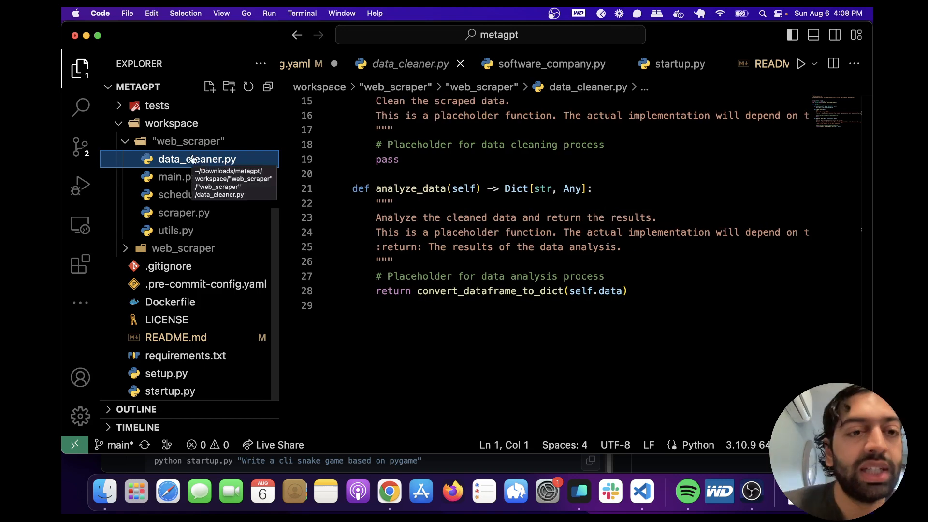
pyautogui.moveTo(175, 230)
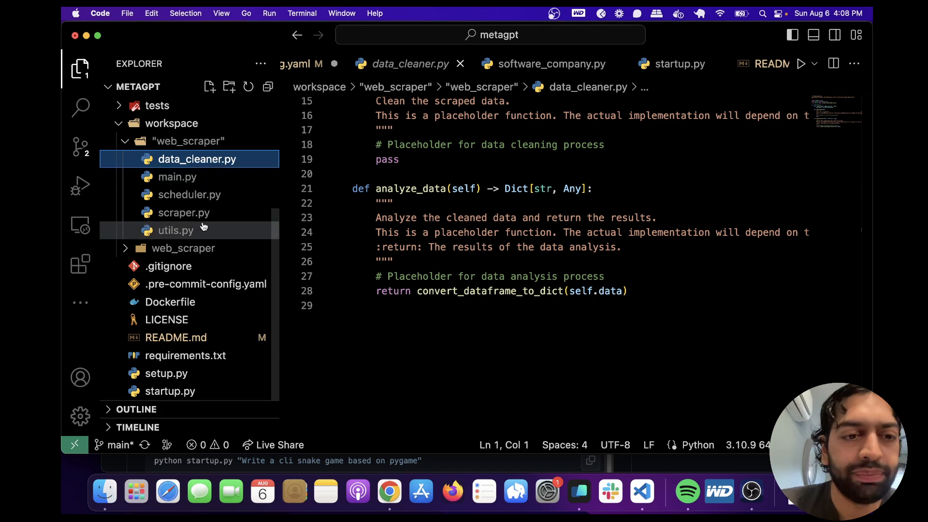
pyautogui.moveTo(184, 248)
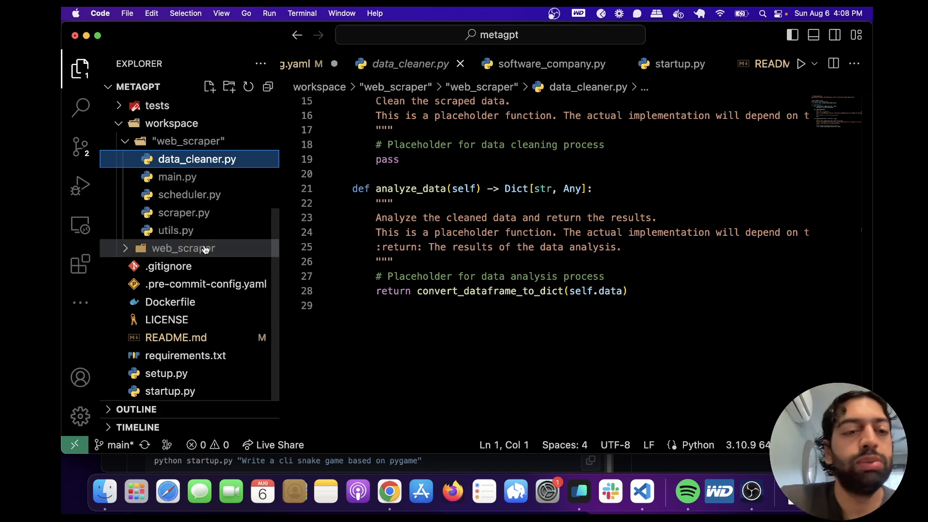
pyautogui.moveTo(182, 248)
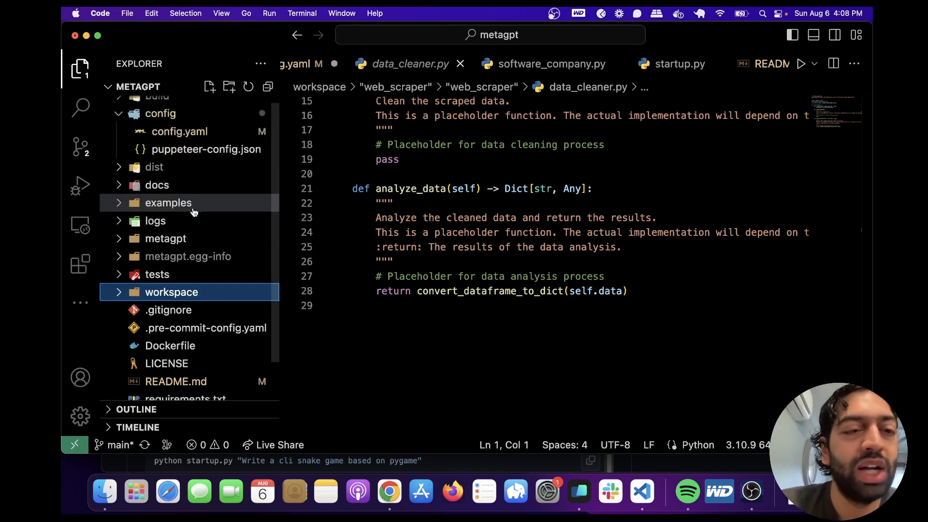
# Open startup.py, then expand metagpt/roles to list the architect, engineer and manager modules
pyautogui.scroll(3)
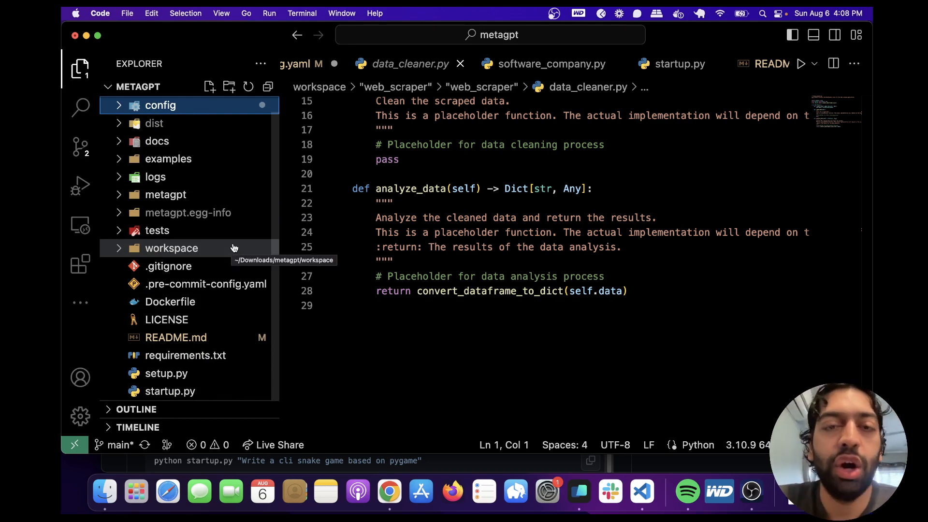
pyautogui.moveTo(170, 392)
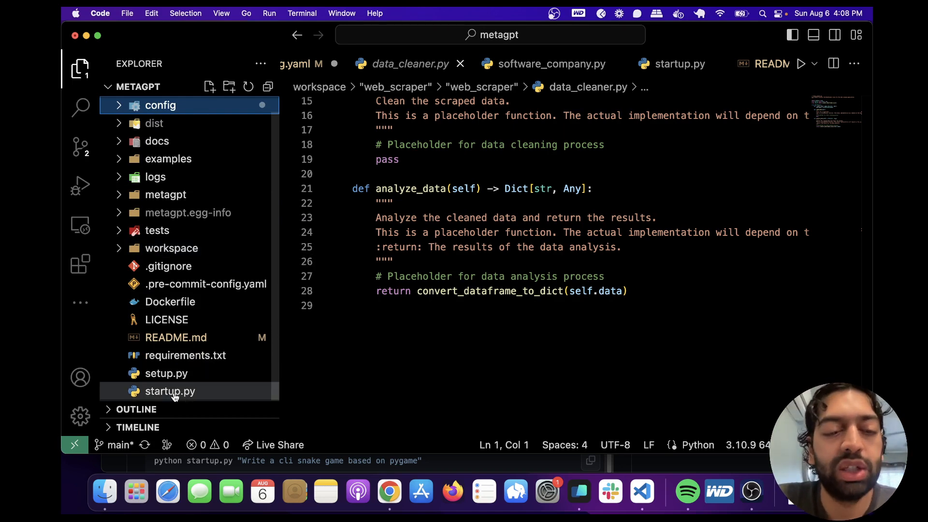
pyautogui.click(170, 390)
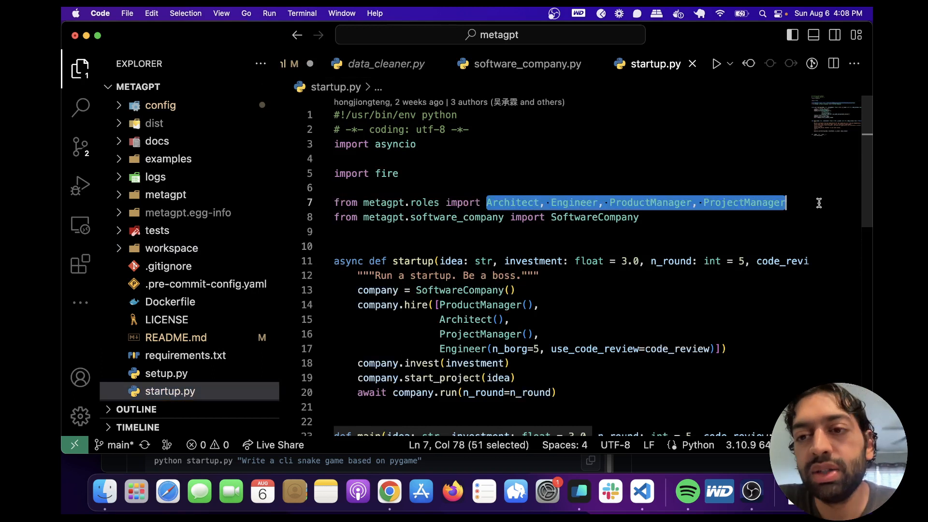
pyautogui.moveTo(650, 204)
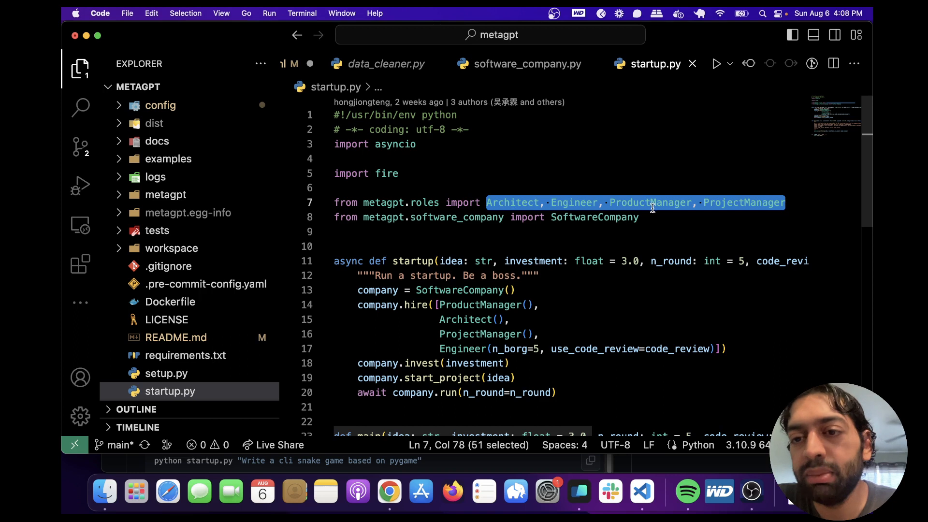
pyautogui.moveTo(384, 186)
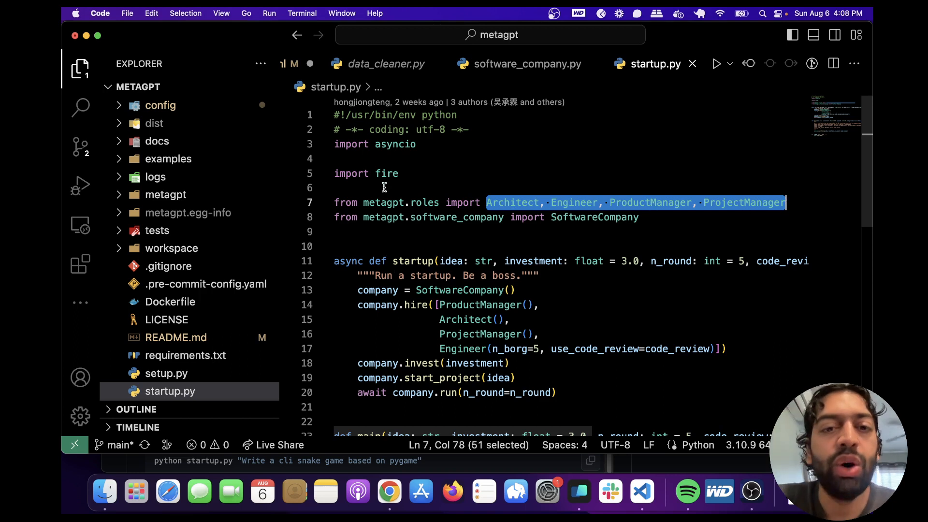
pyautogui.moveTo(384, 202)
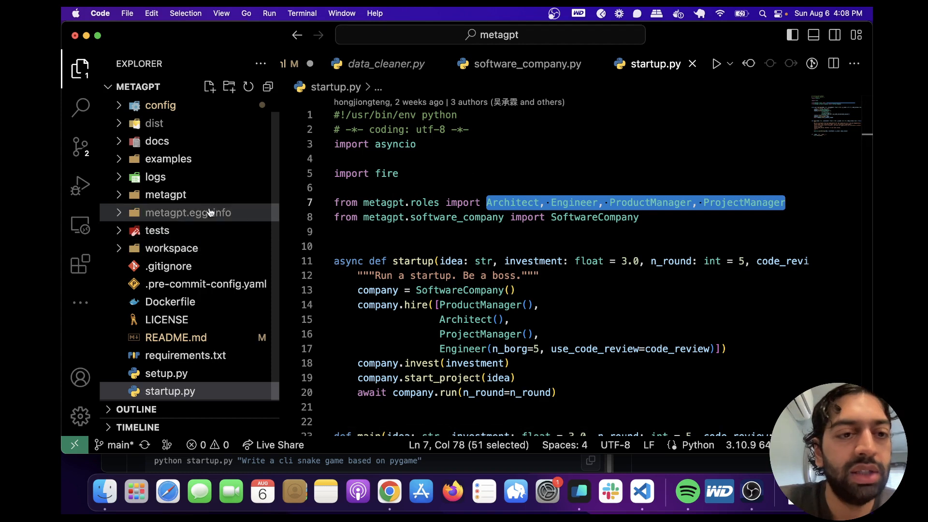
pyautogui.click(165, 194)
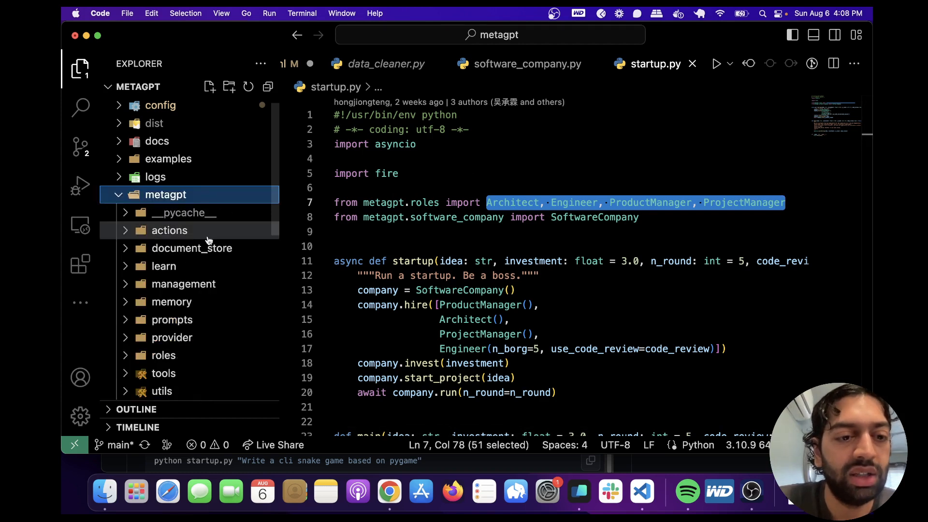
pyautogui.click(163, 355)
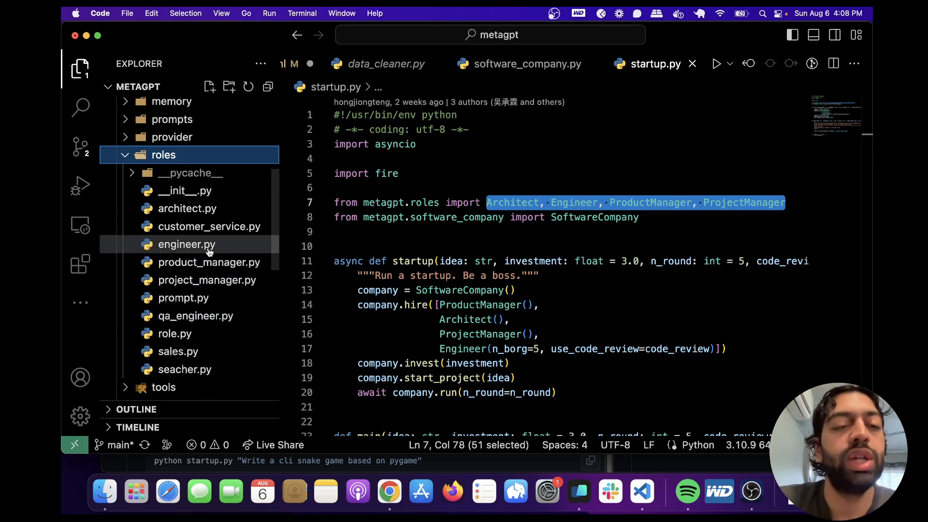
pyautogui.moveTo(218, 251)
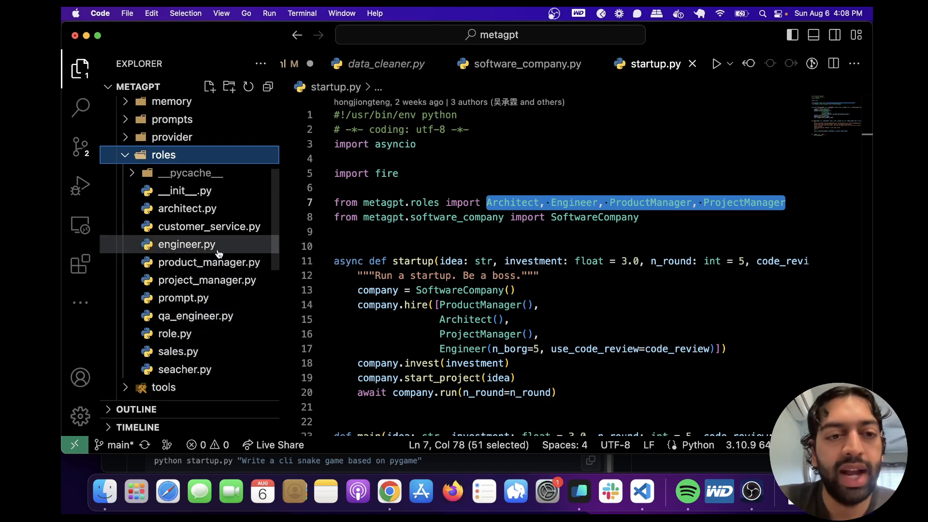
# Open roles/engineer.py, collapse metagpt, and expand docs showing resources, scripts and READMEs
pyautogui.click(186, 244)
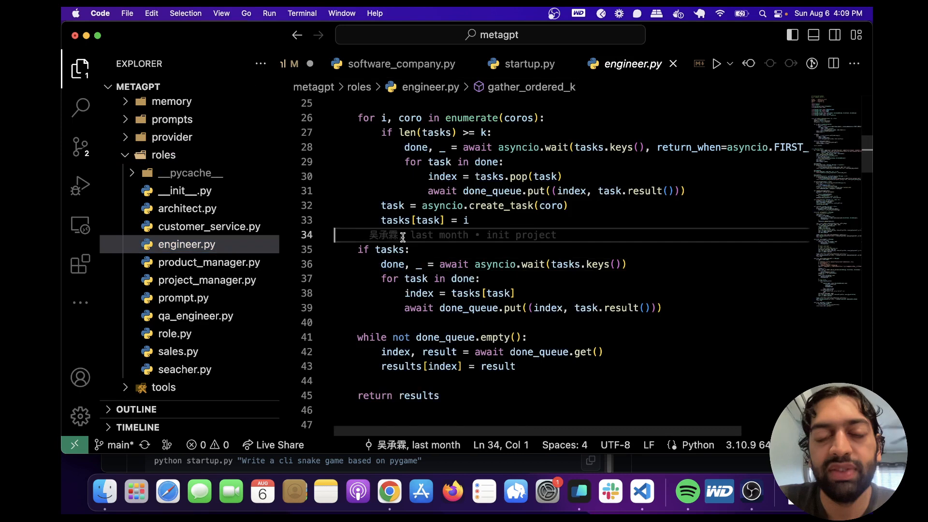
pyautogui.scroll(3)
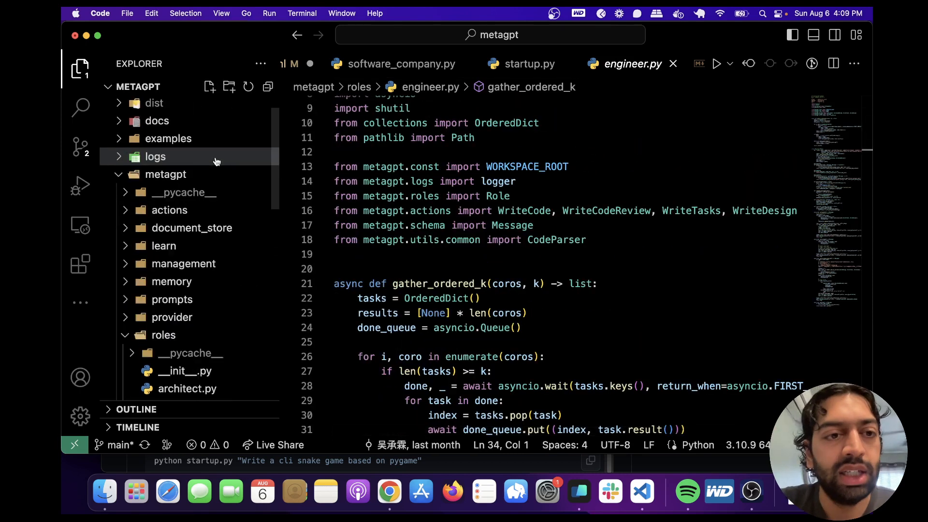
pyautogui.click(165, 174)
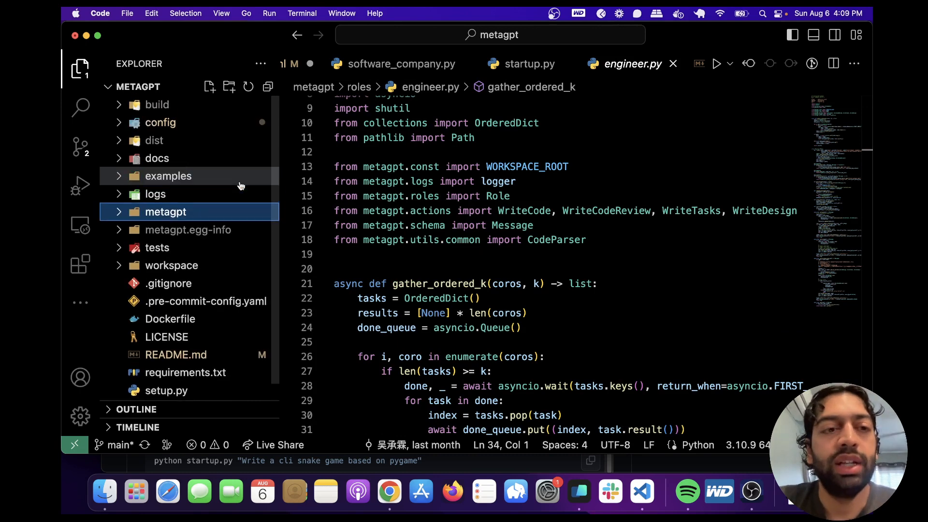
pyautogui.moveTo(236, 152)
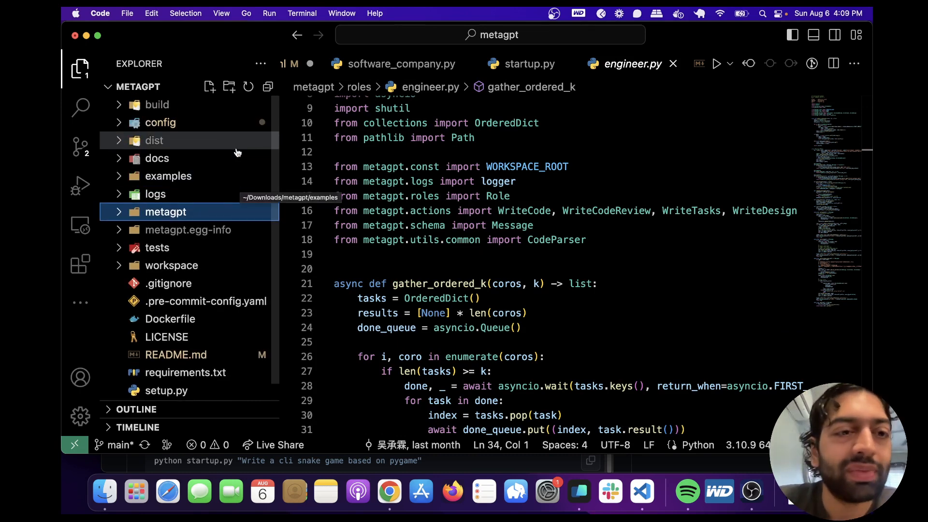
pyautogui.moveTo(237, 126)
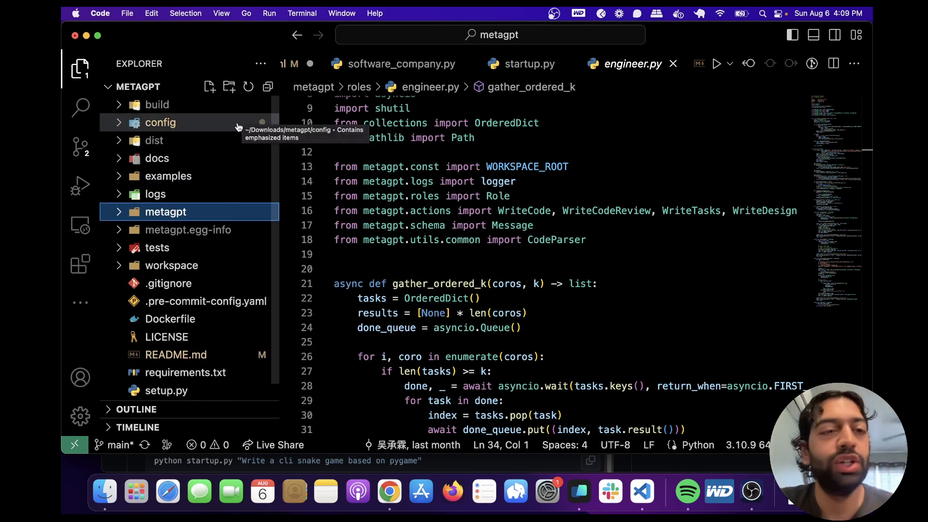
pyautogui.moveTo(156, 157)
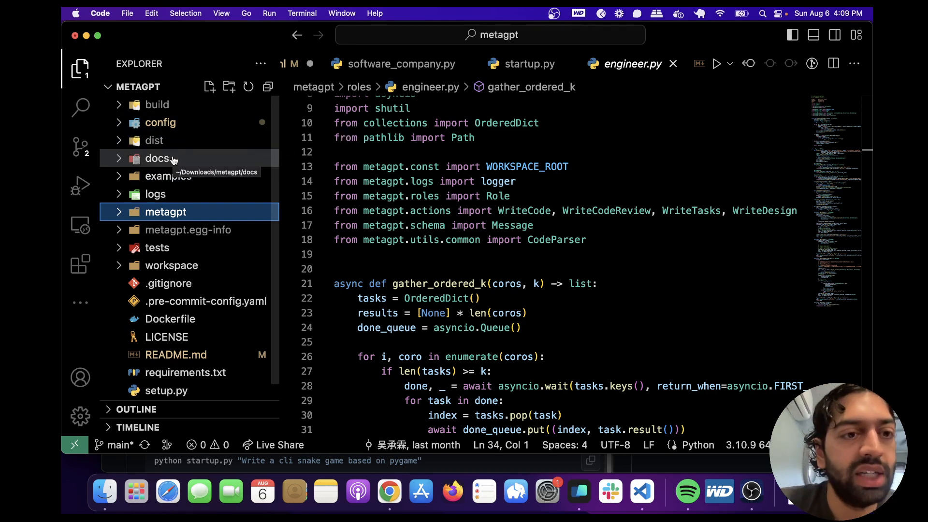
pyautogui.click(157, 158)
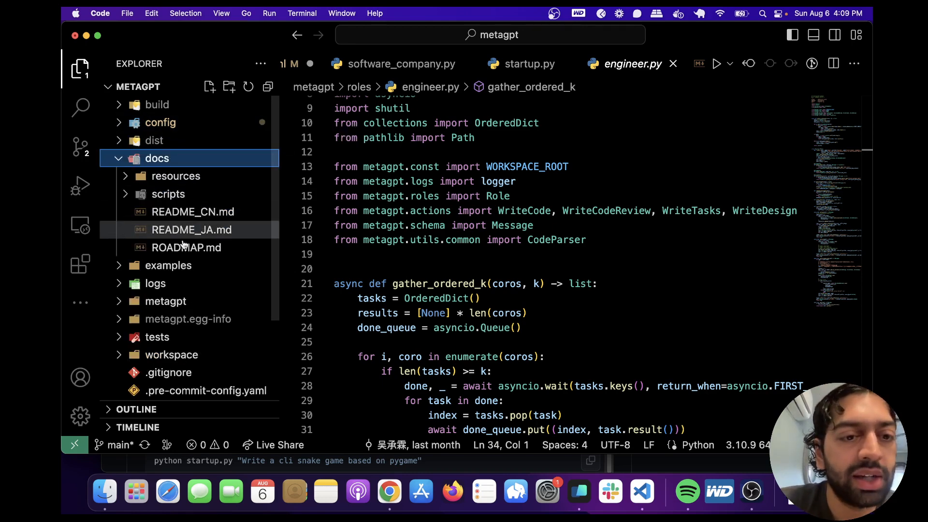
# Open docs/ROADMAP.md and scroll through its long- and short-term objectives and task list
pyautogui.click(185, 247)
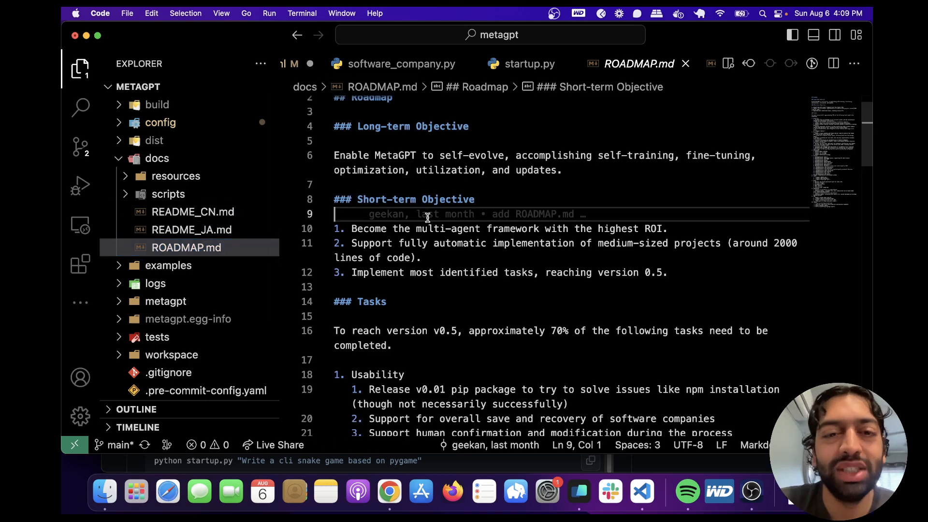
pyautogui.scroll(-3)
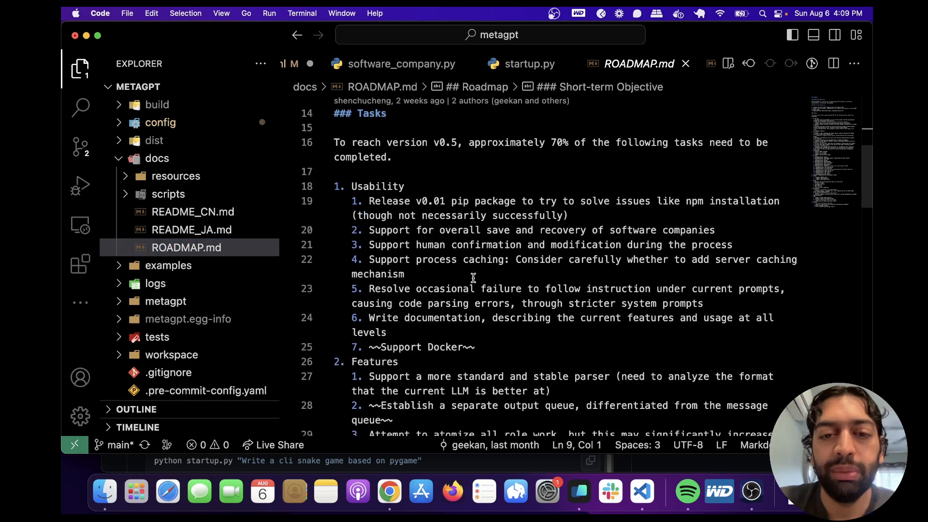
pyautogui.scroll(-3)
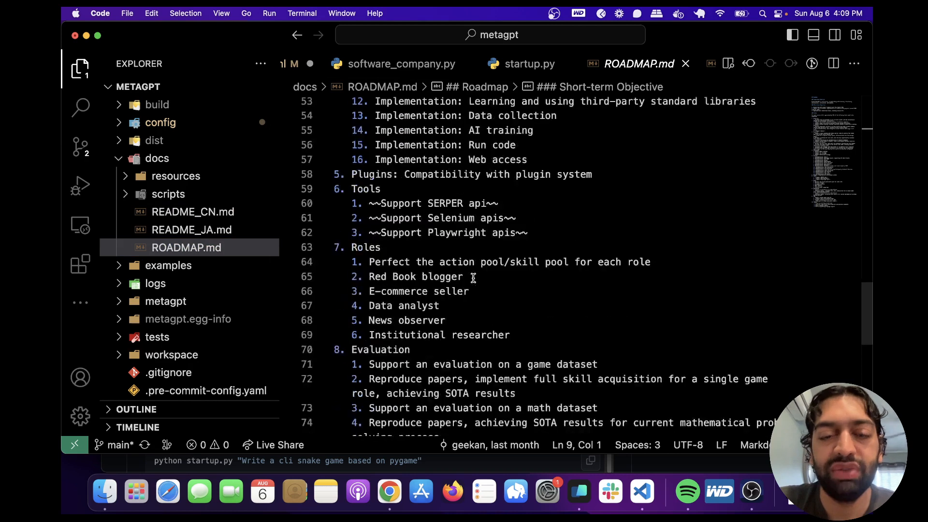
pyautogui.scroll(-3)
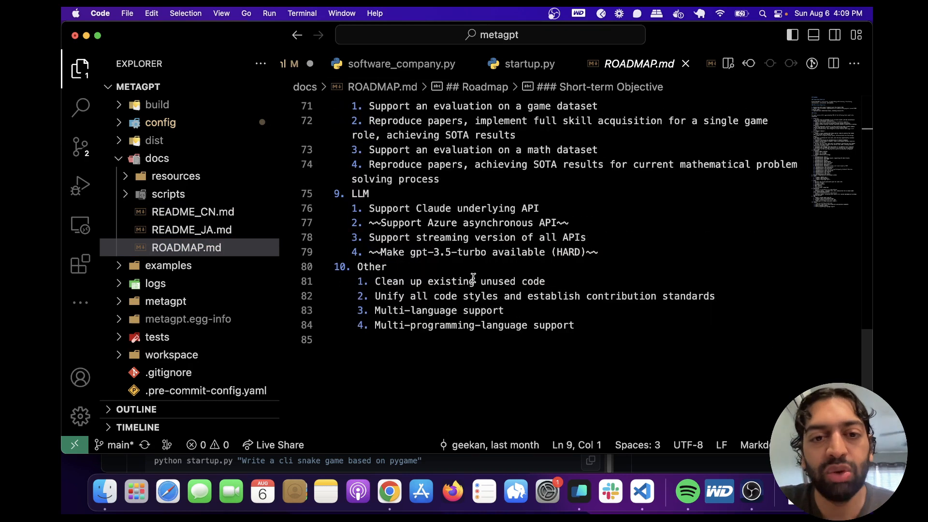
pyautogui.scroll(3)
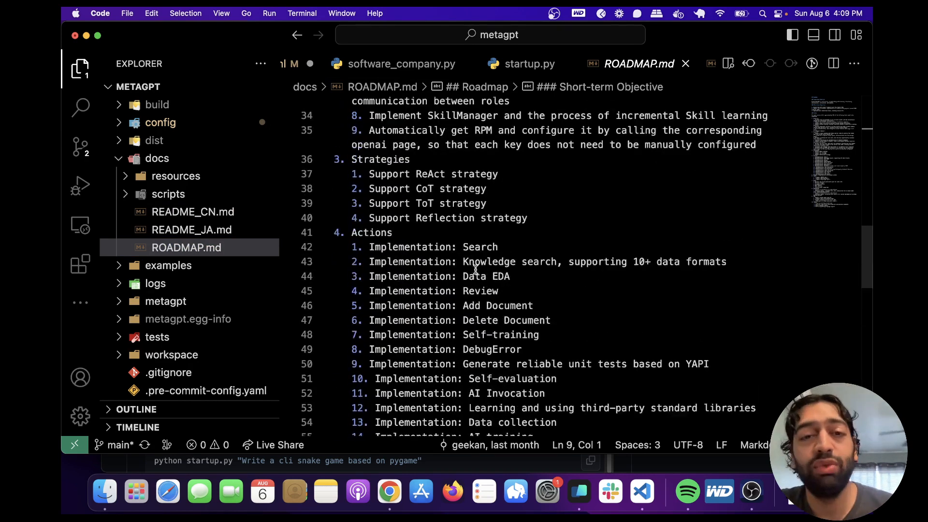
pyautogui.scroll(3)
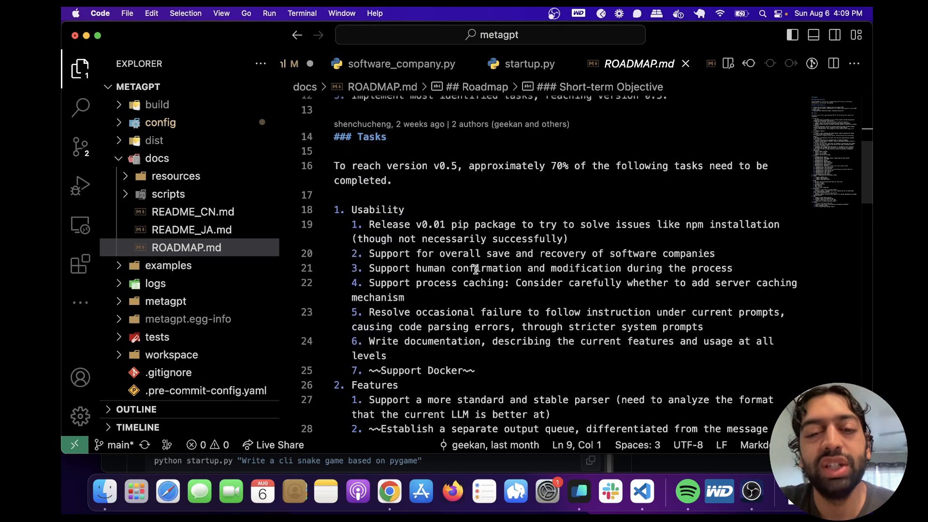
pyautogui.scroll(3)
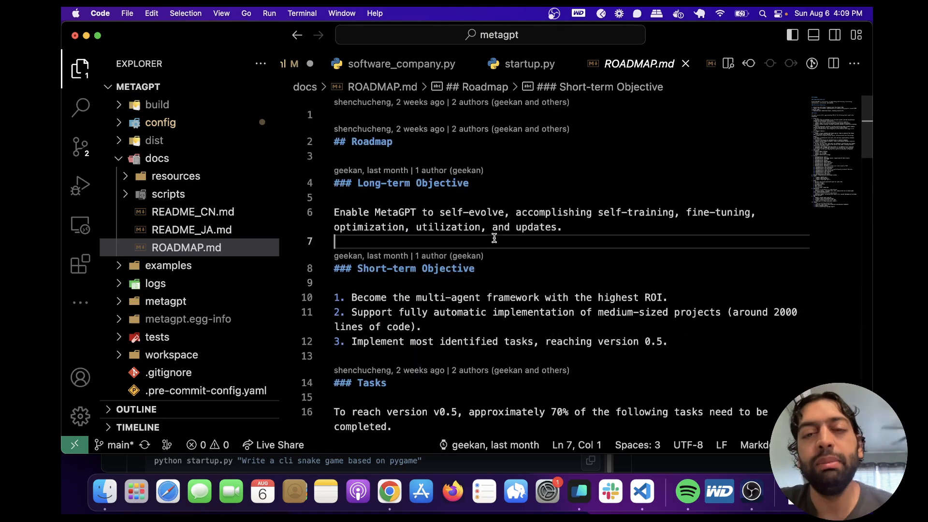